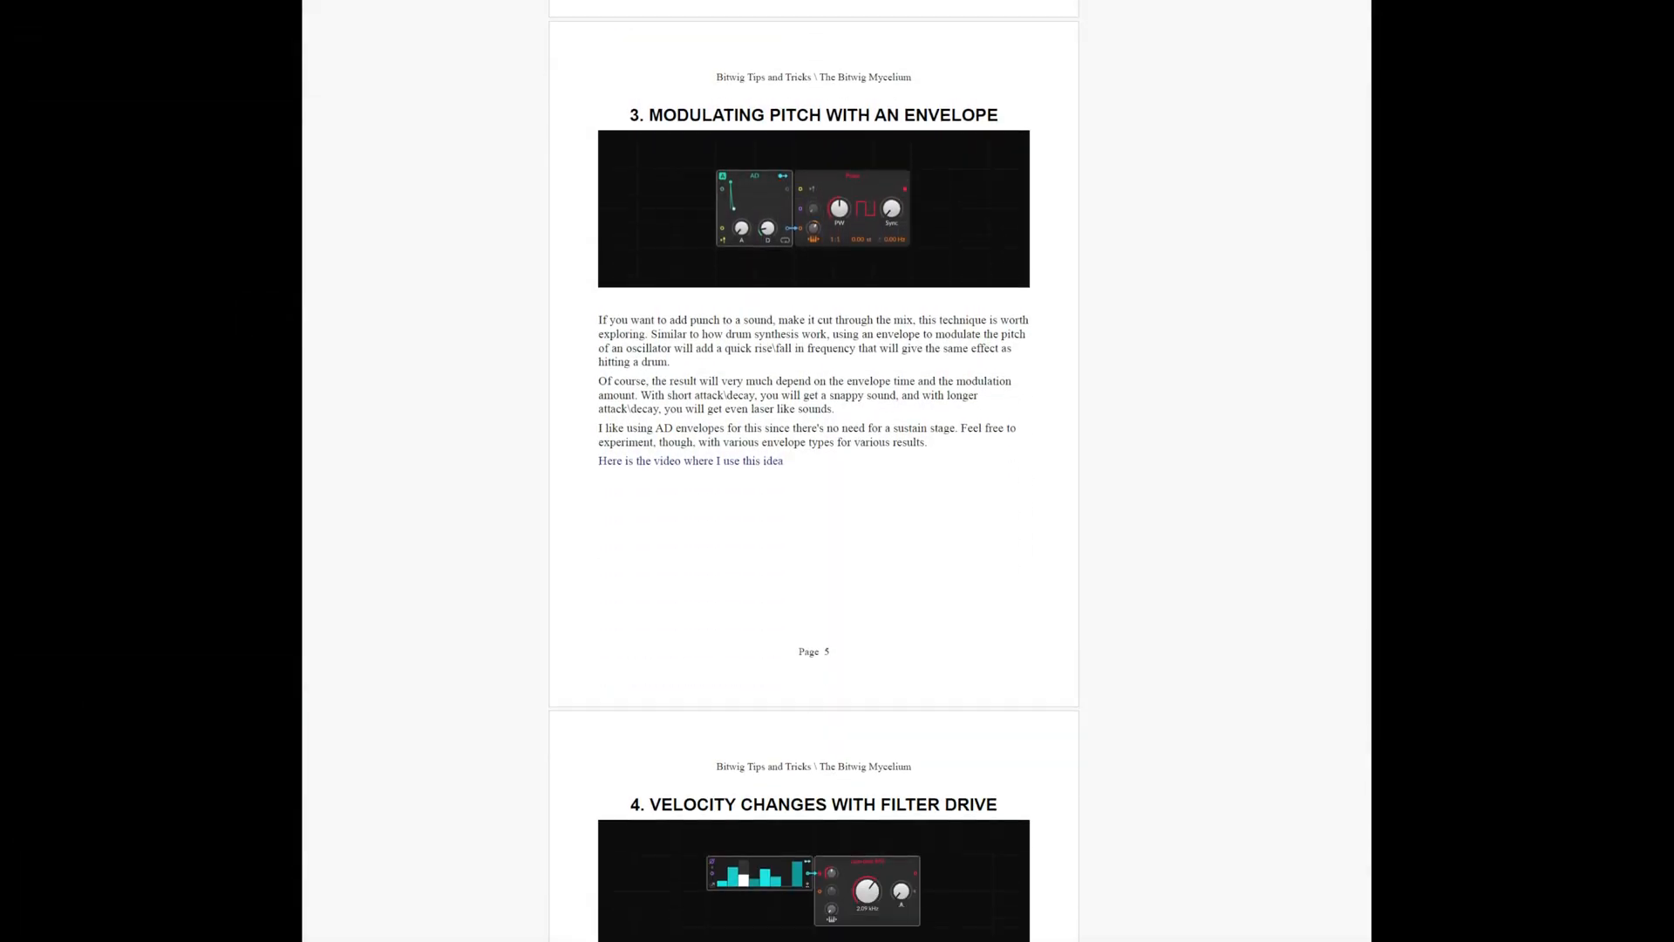
Scroll the Bitwig tips PDF from page 5 to page 7, 'Krell with four envelopes'.
scroll(down, 3)
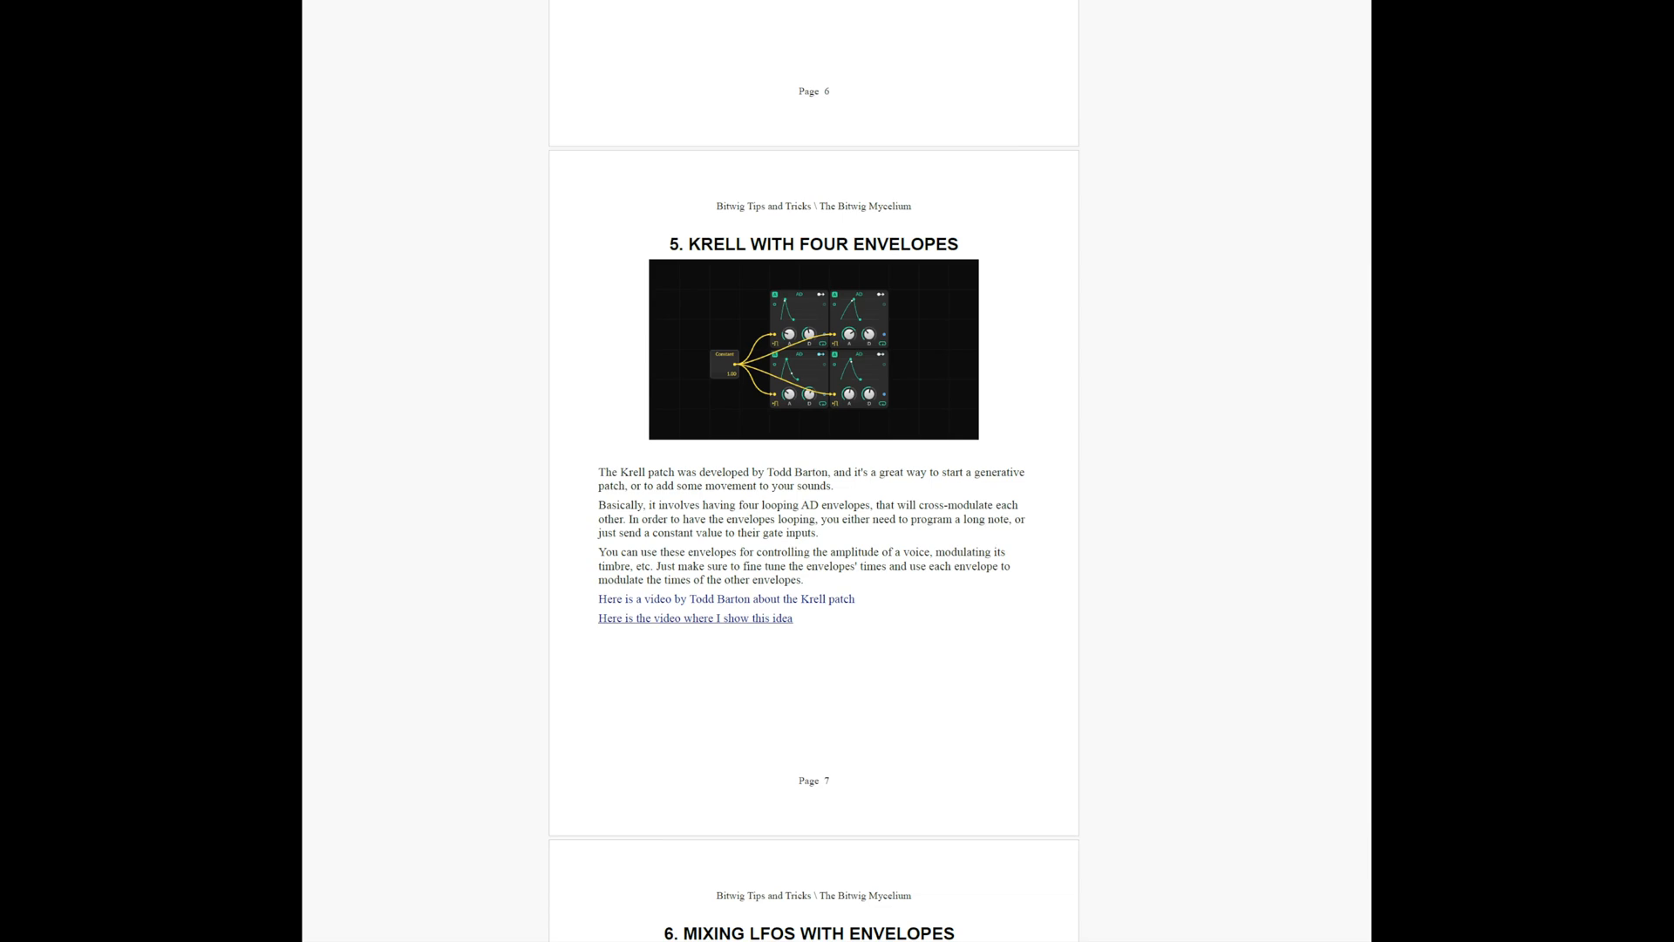
scroll(down, 3)
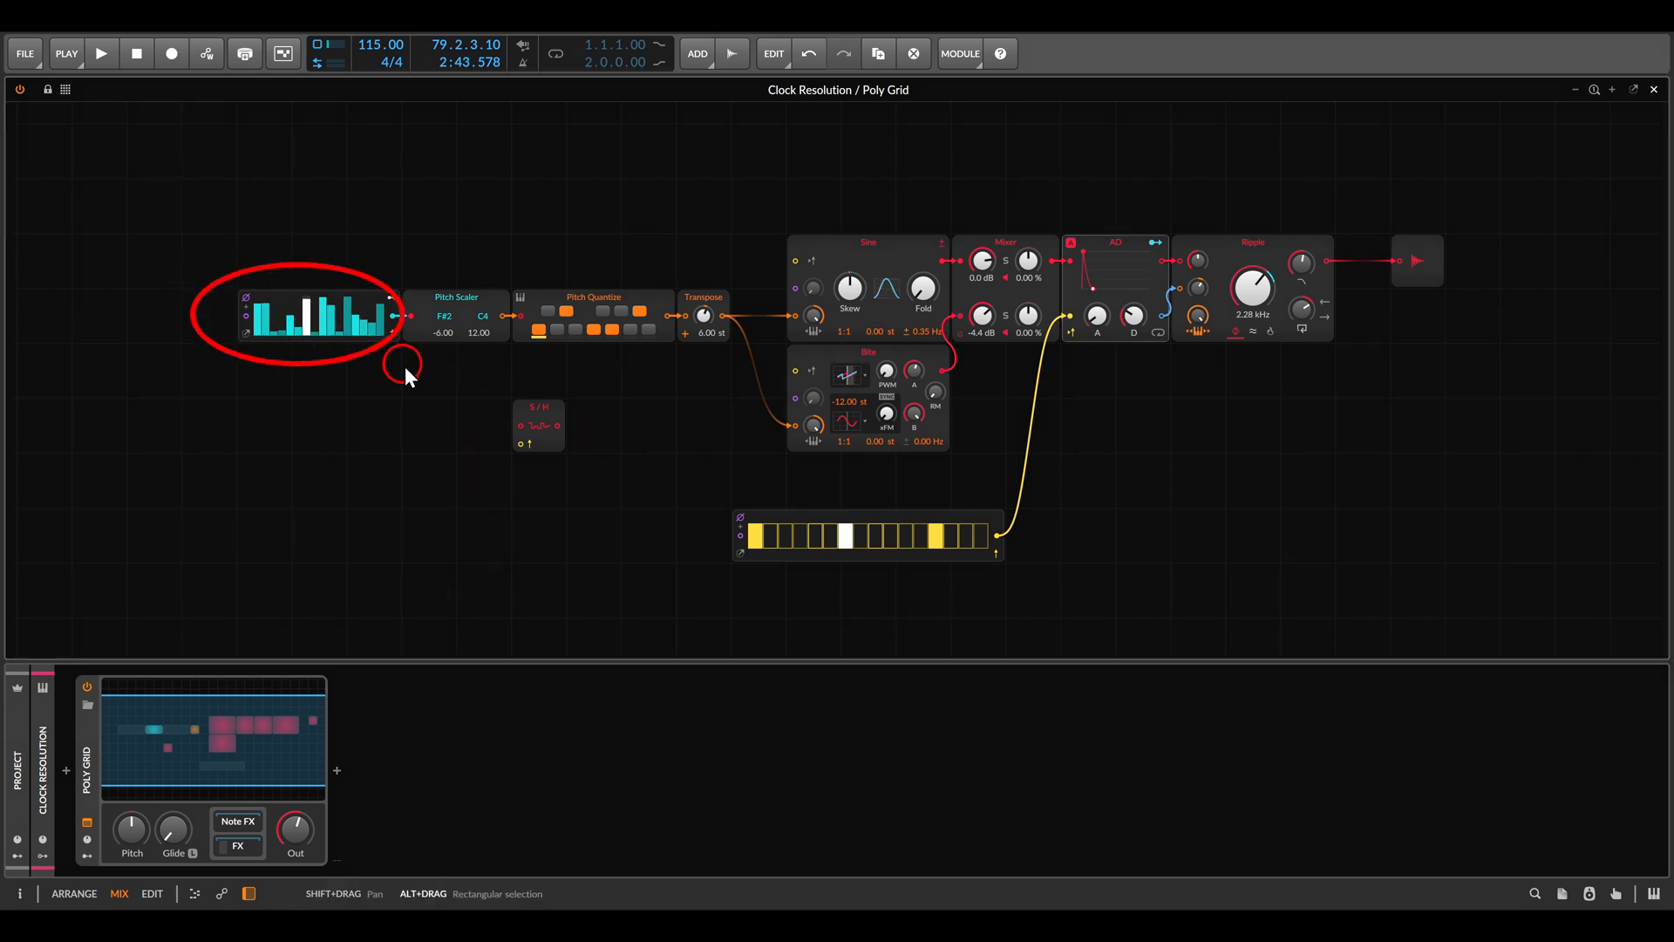
mouse_move(709, 507)
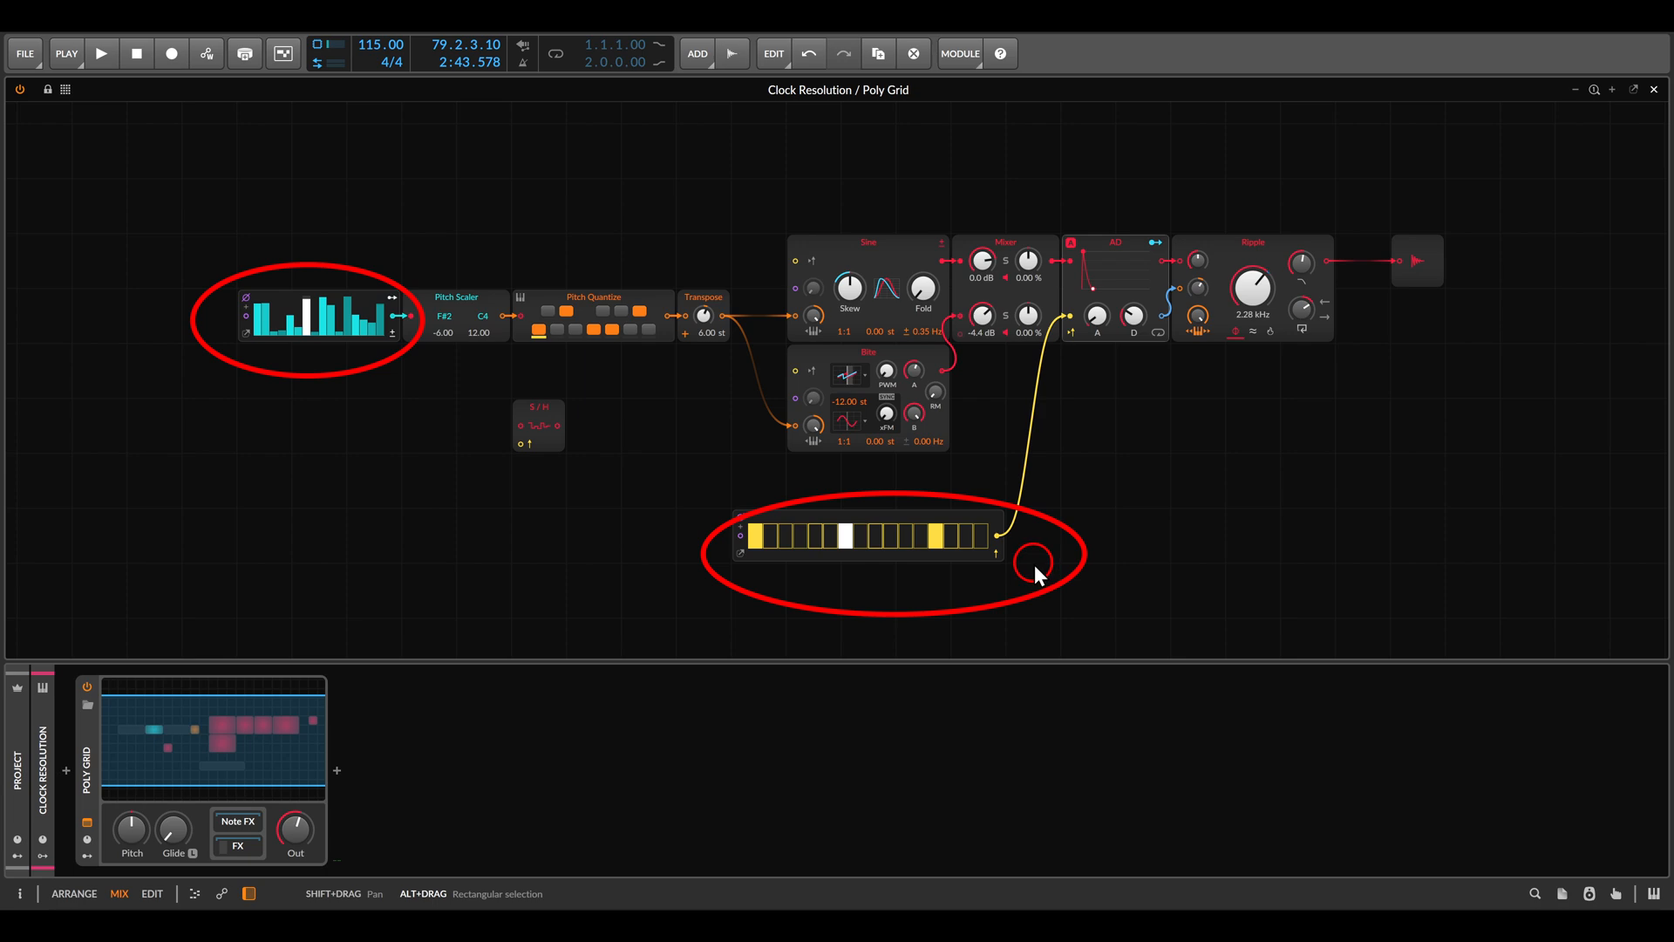
Start transport playback of the Clock Resolution Poly Grid patch.
click(101, 53)
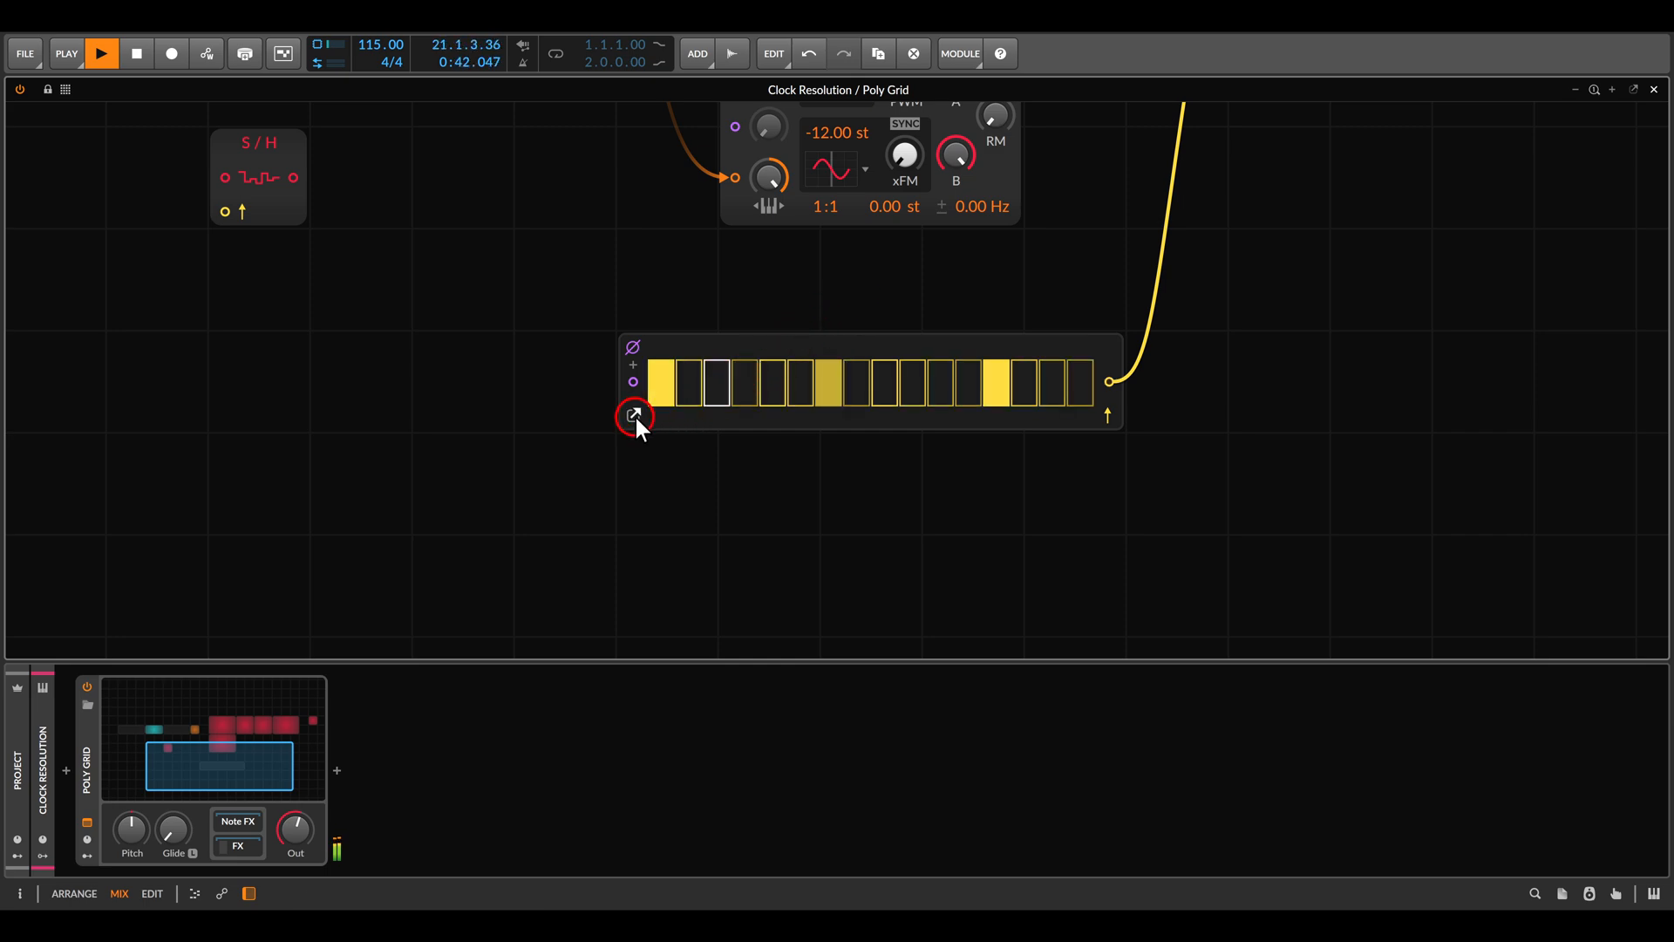
Expand the Gates module into its 64-step editor and enlarge the editor window.
click(632, 414)
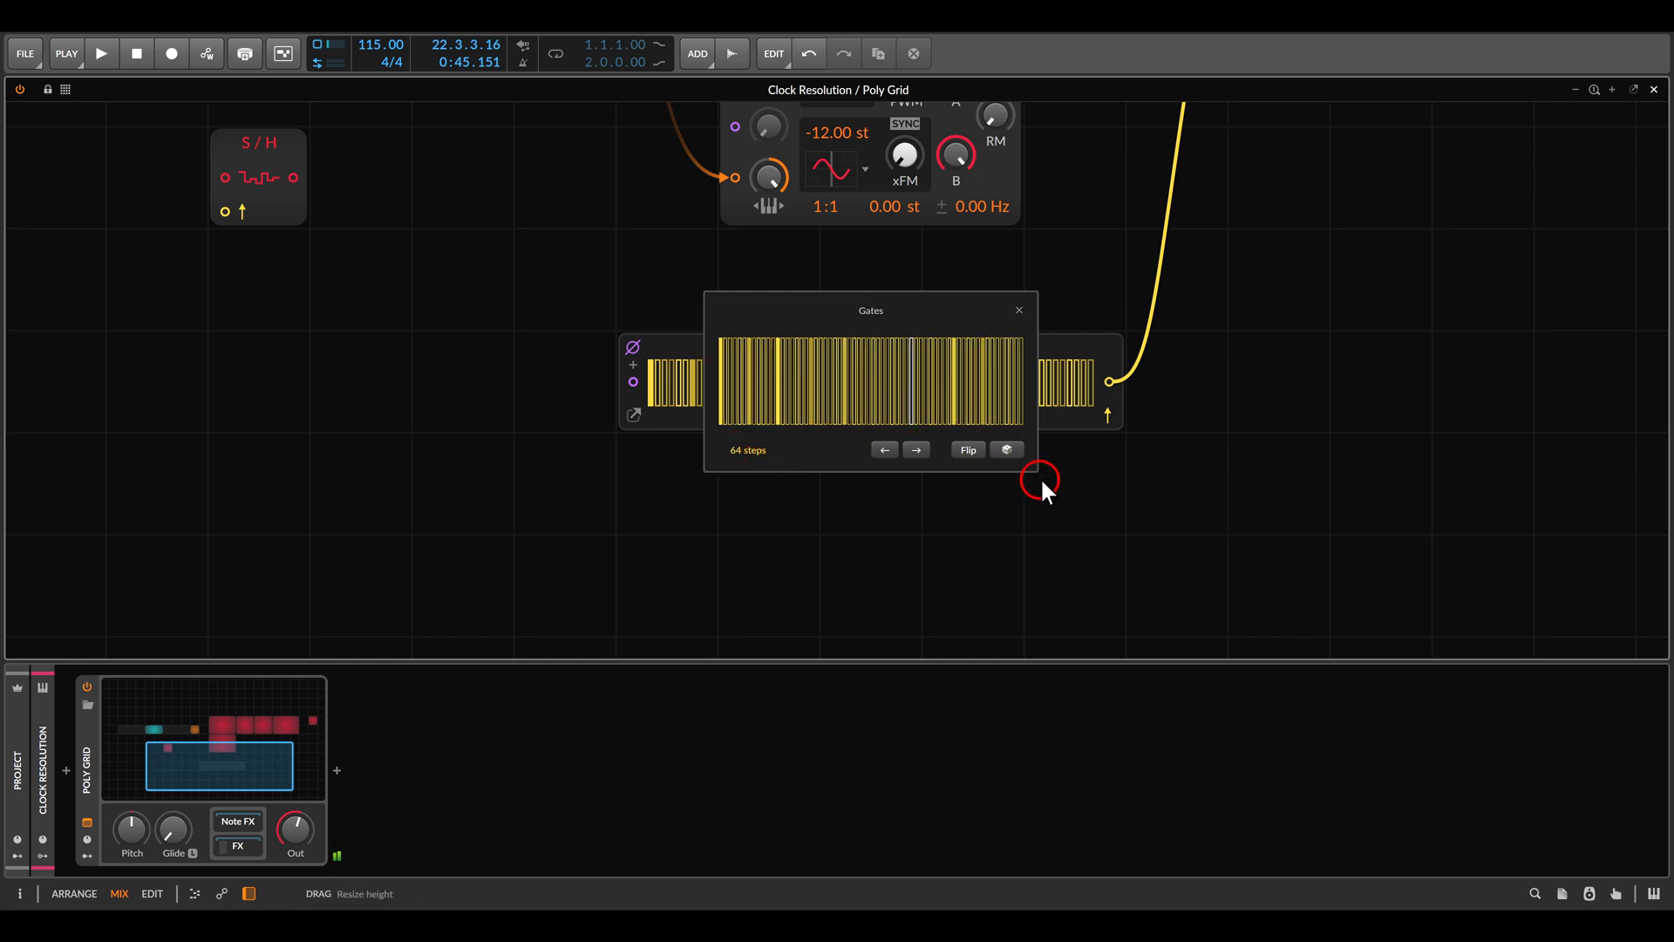
drag(1041, 480, 1387, 617)
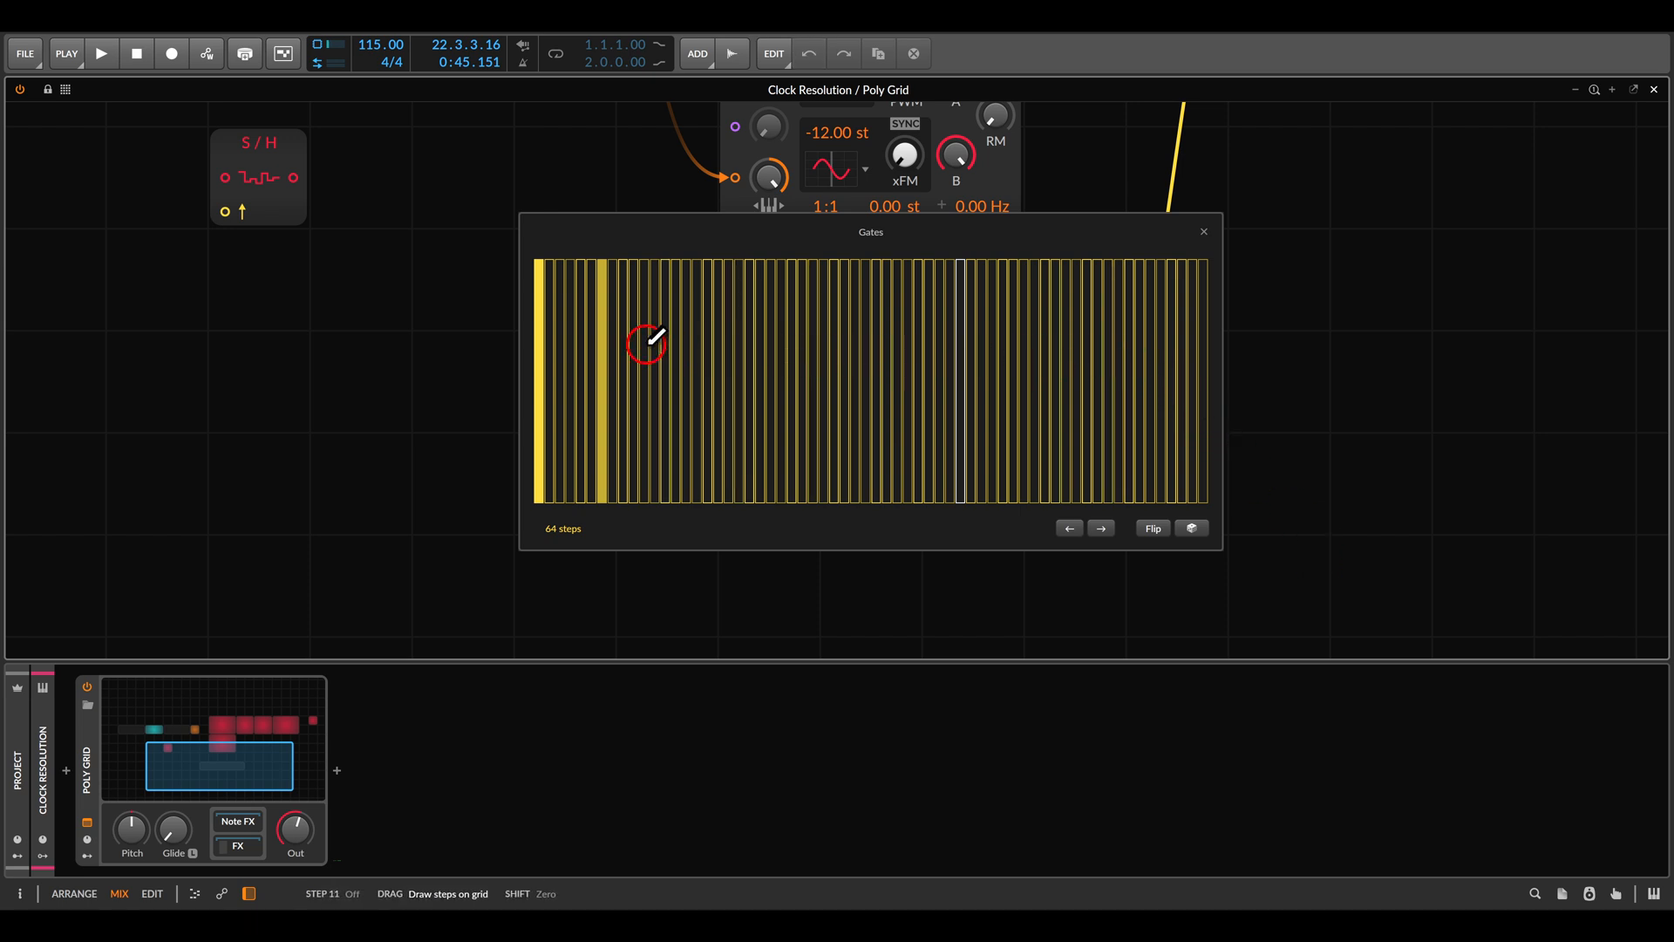
Switch on gate steps early and later in the 64-step Gates pattern.
click(100, 53)
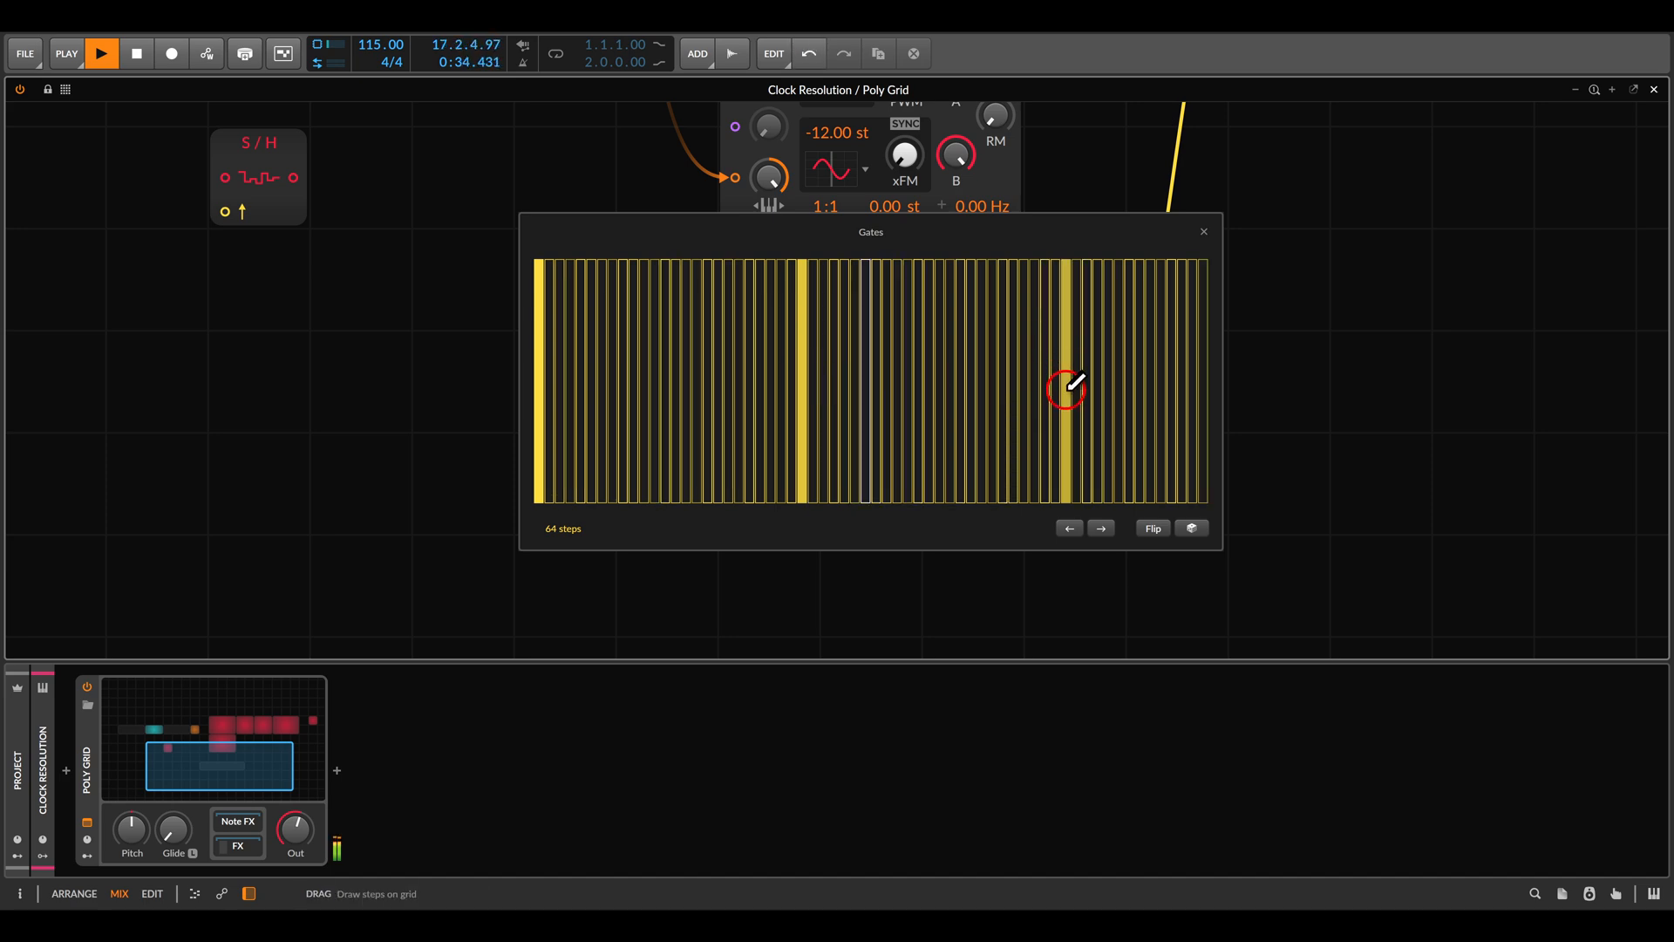
click(848, 380)
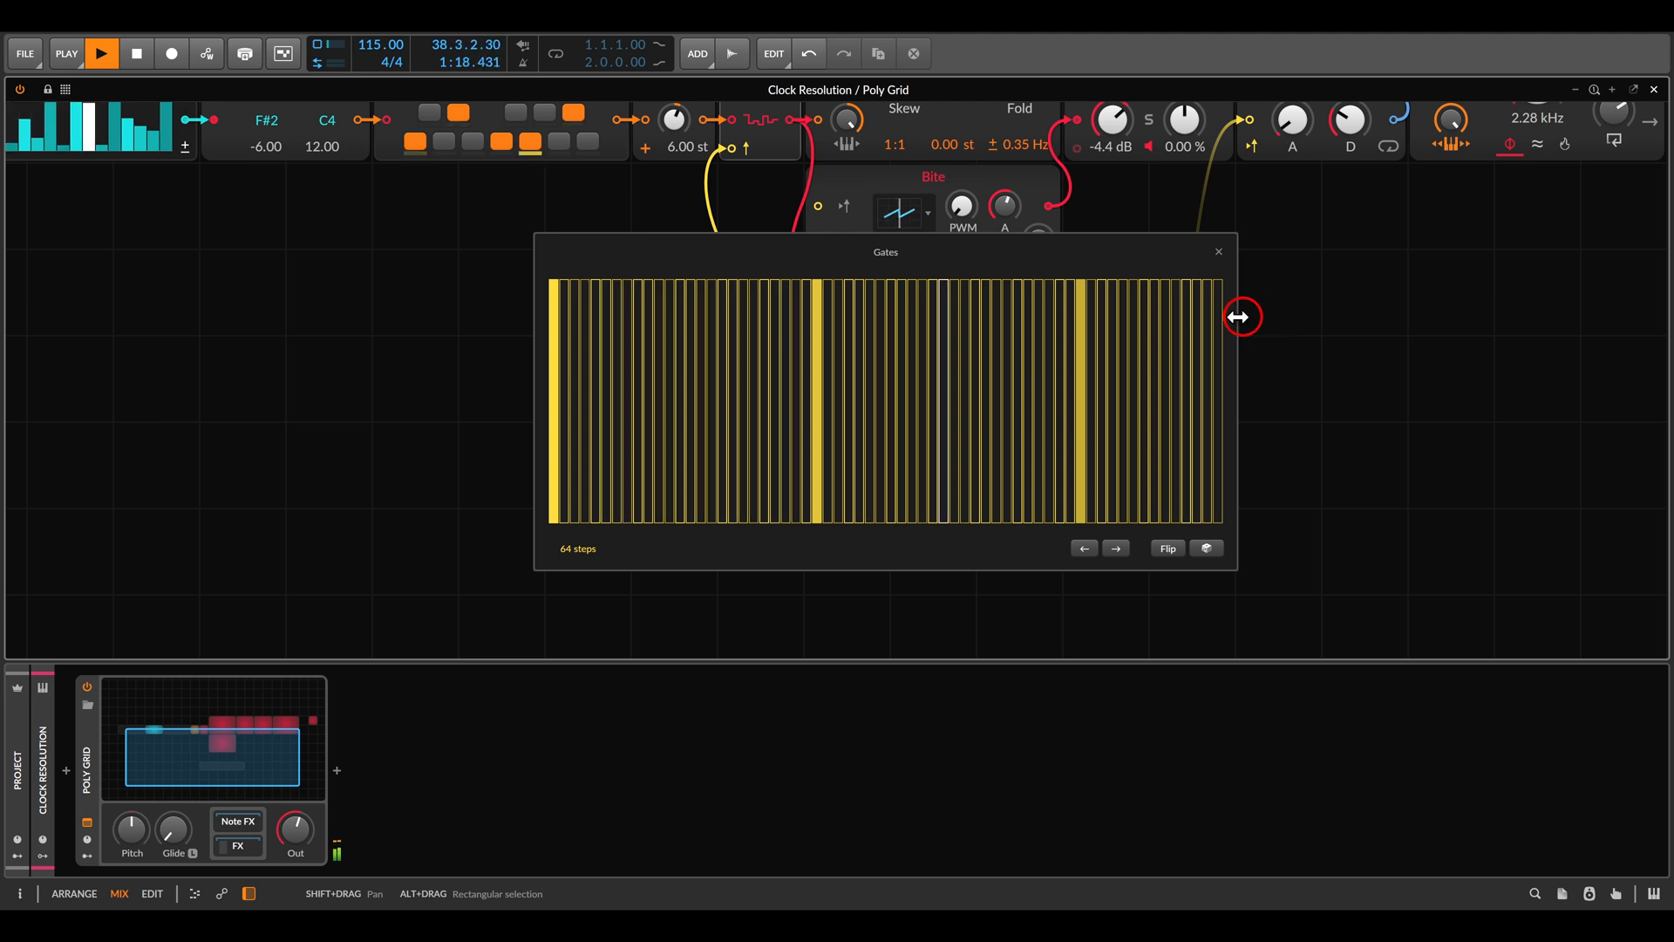
Add another scattered active gate step and close the Gates editor.
click(913, 401)
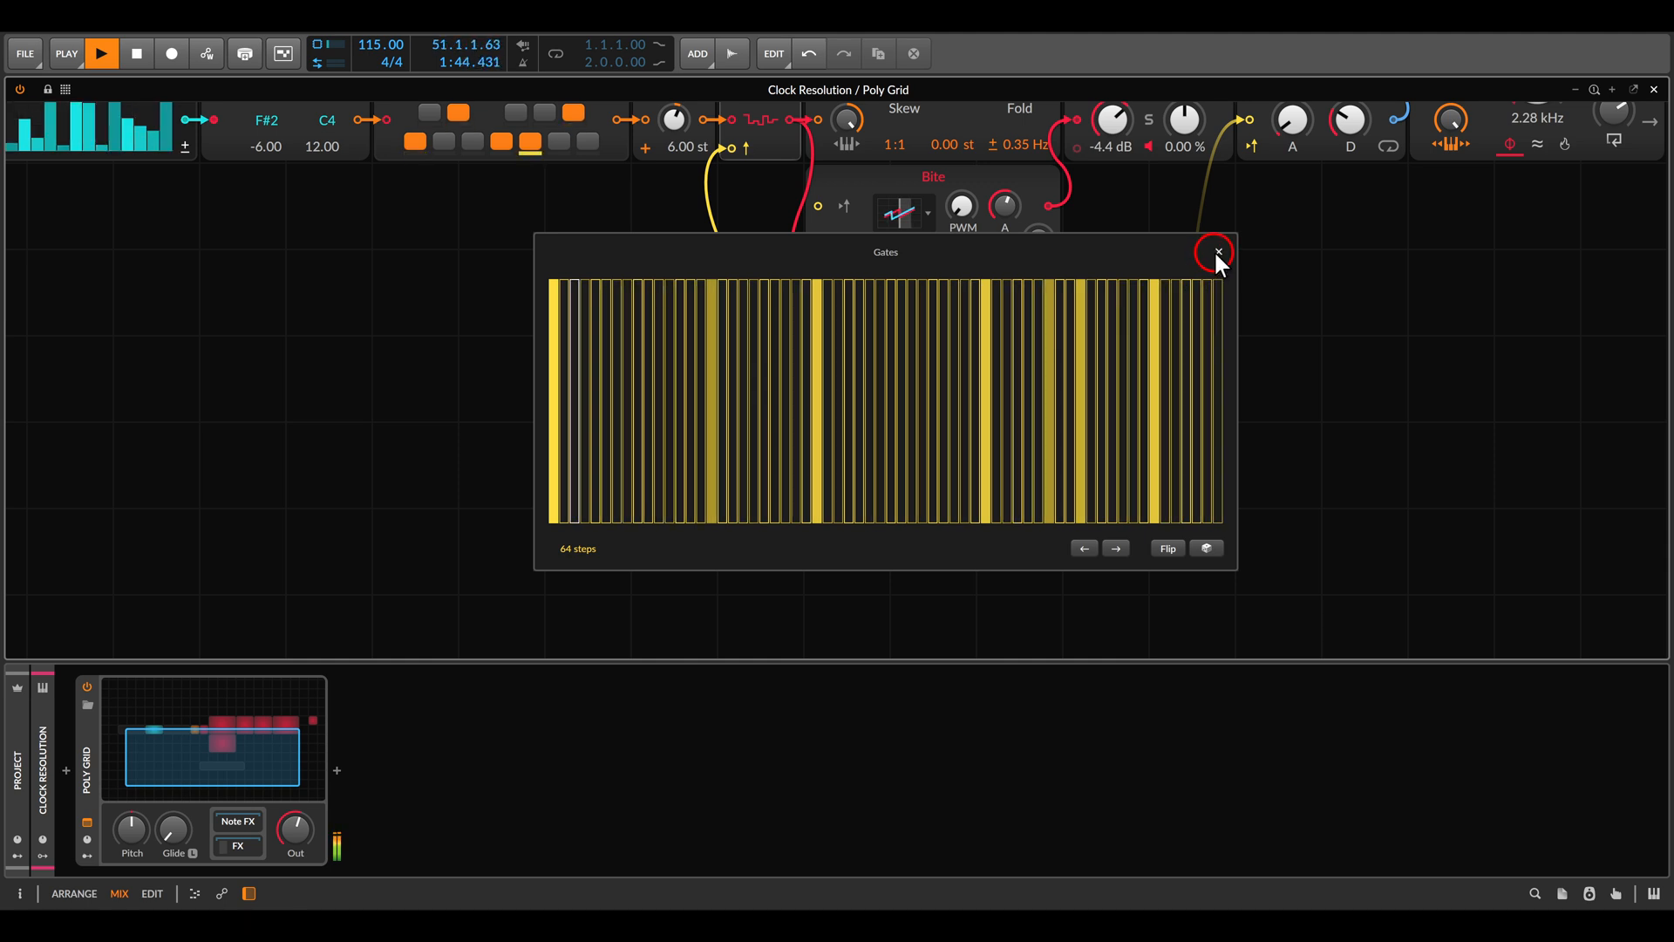
click(1217, 252)
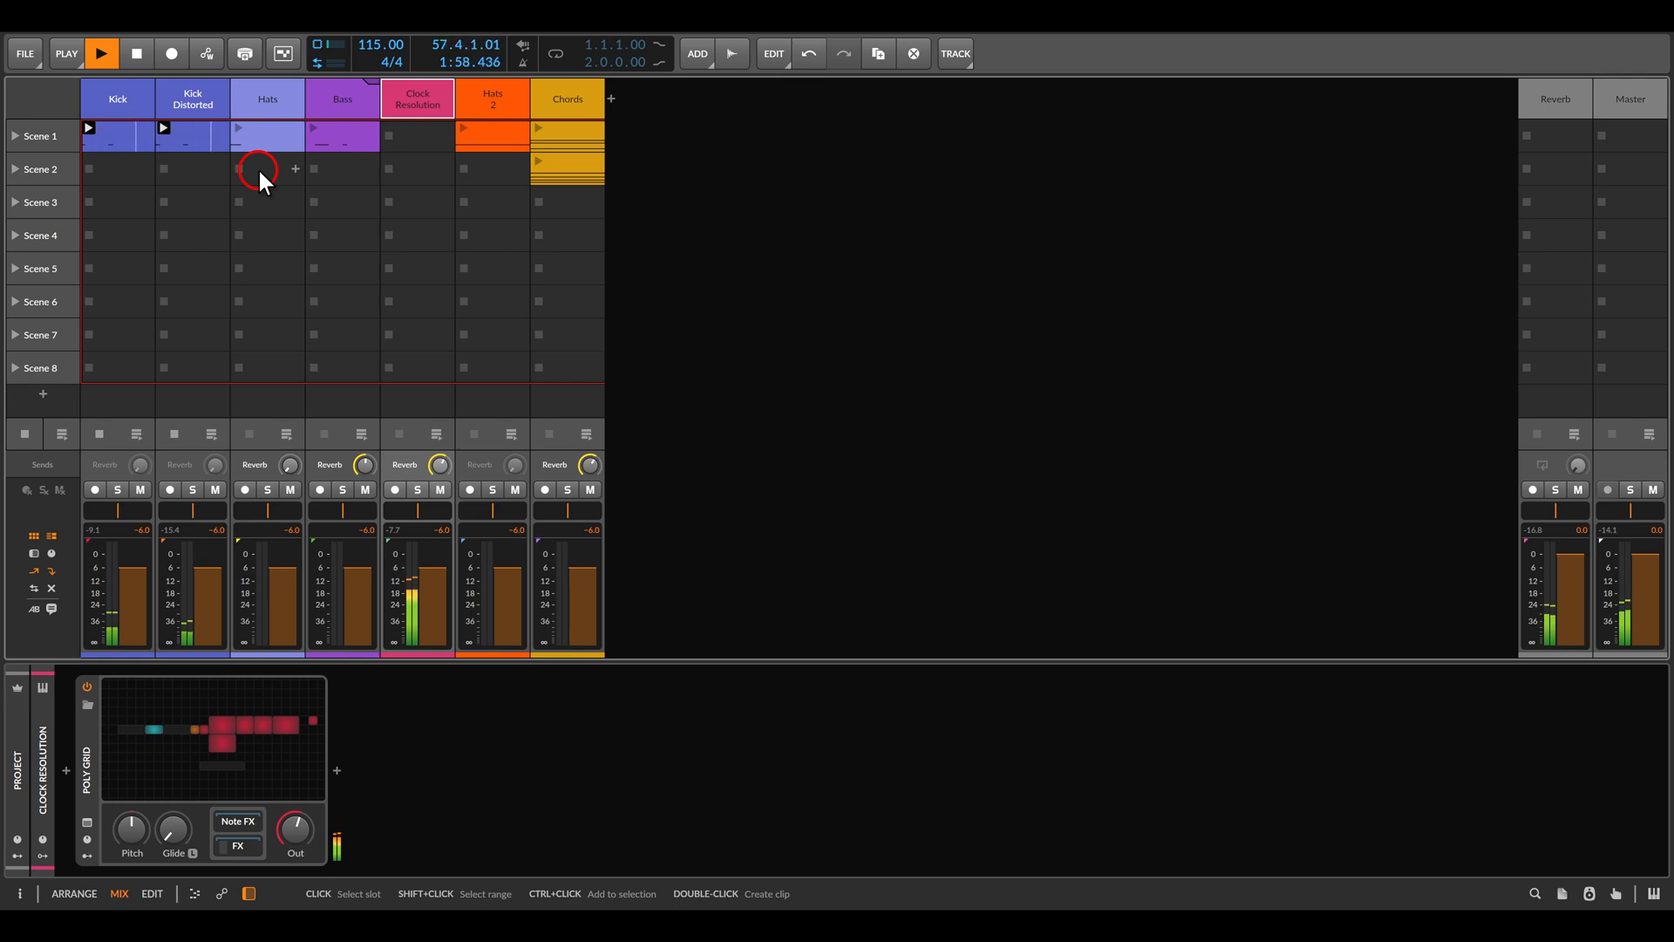
Launch the scene 1 clips on the Hats and Bass tracks.
click(313, 138)
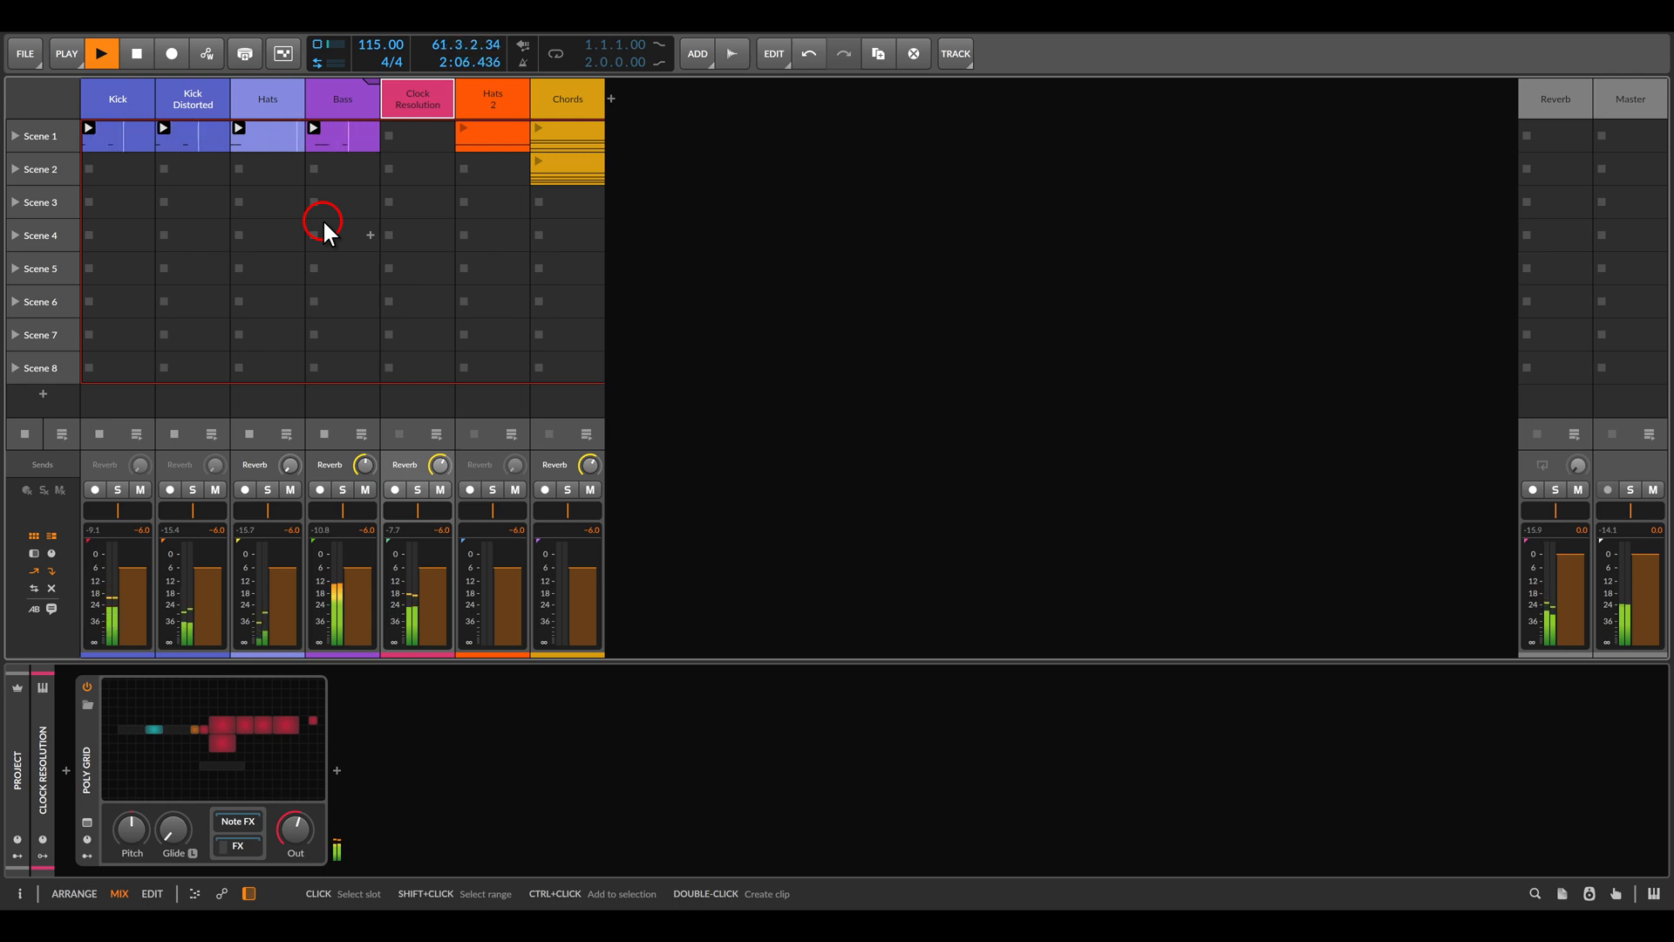
click(491, 98)
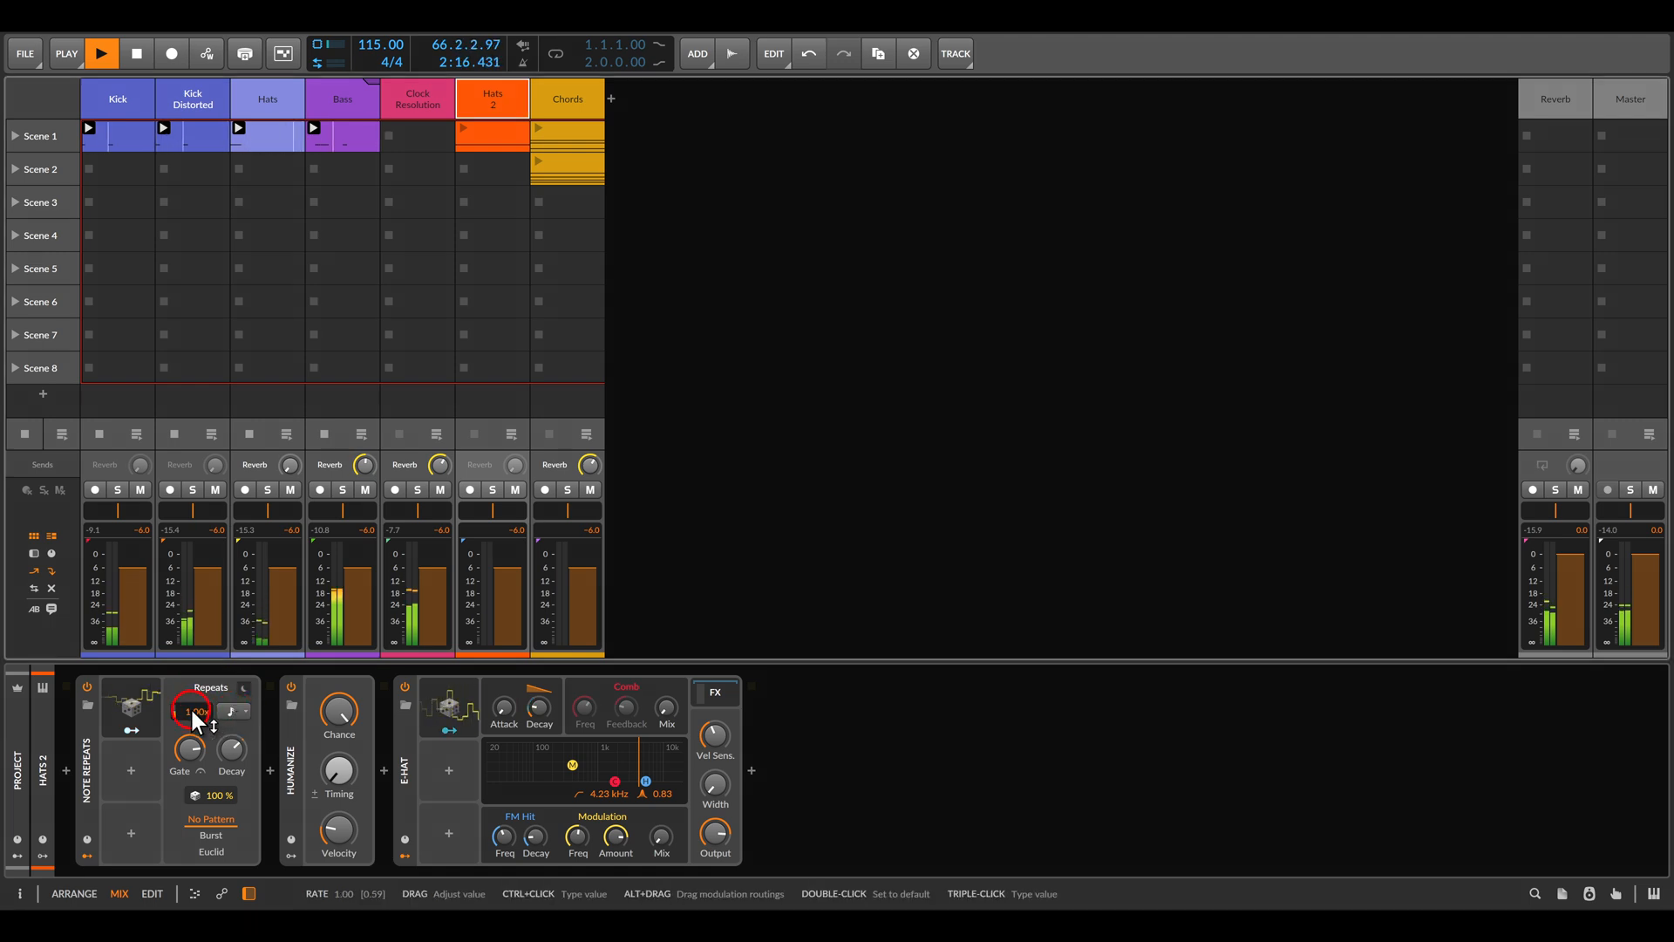
Change the Hats 2 Note Repeats rate, launch its clip and solo Hats 2.
drag(192, 709, 192, 731)
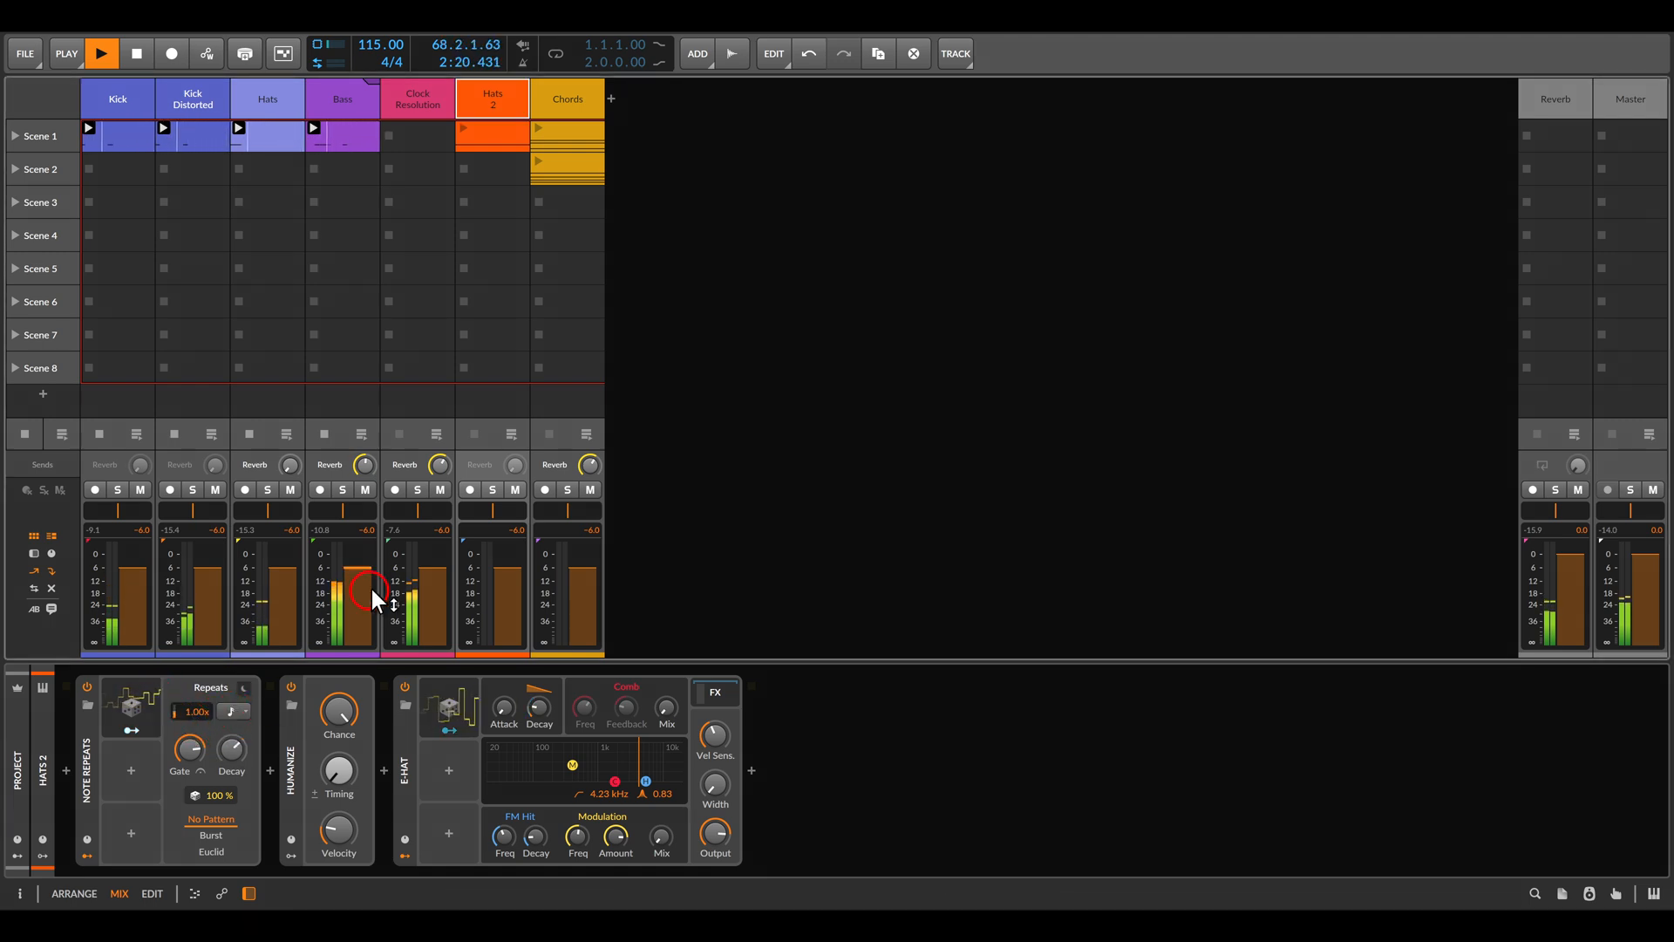
click(492, 489)
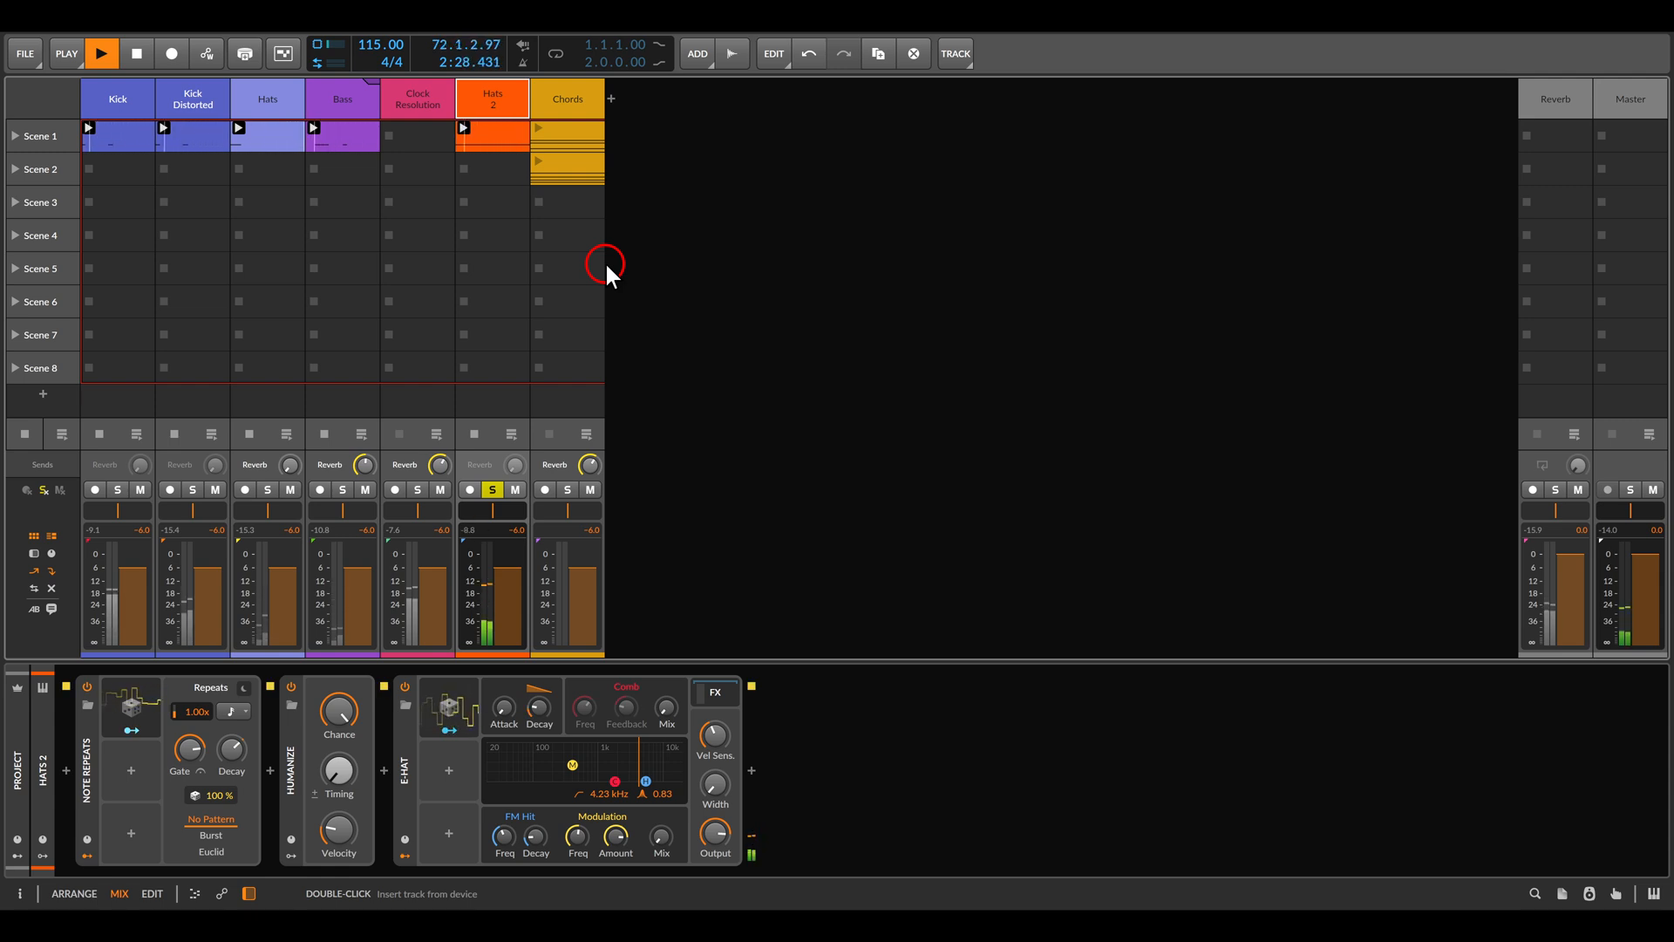
click(491, 489)
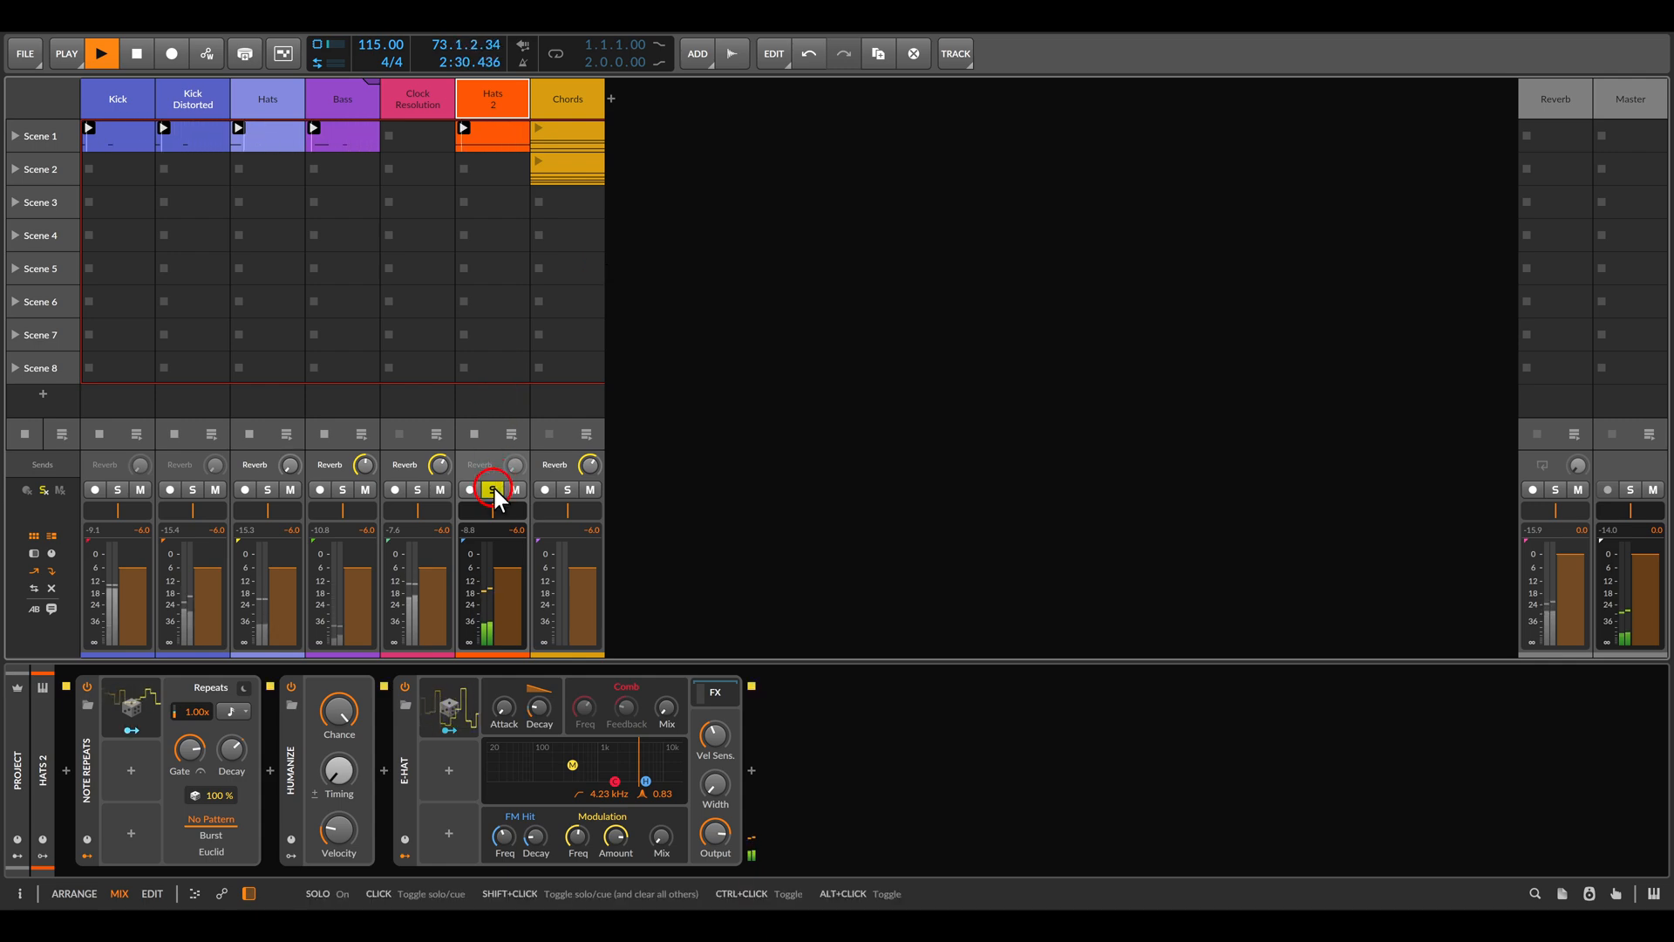
click(491, 490)
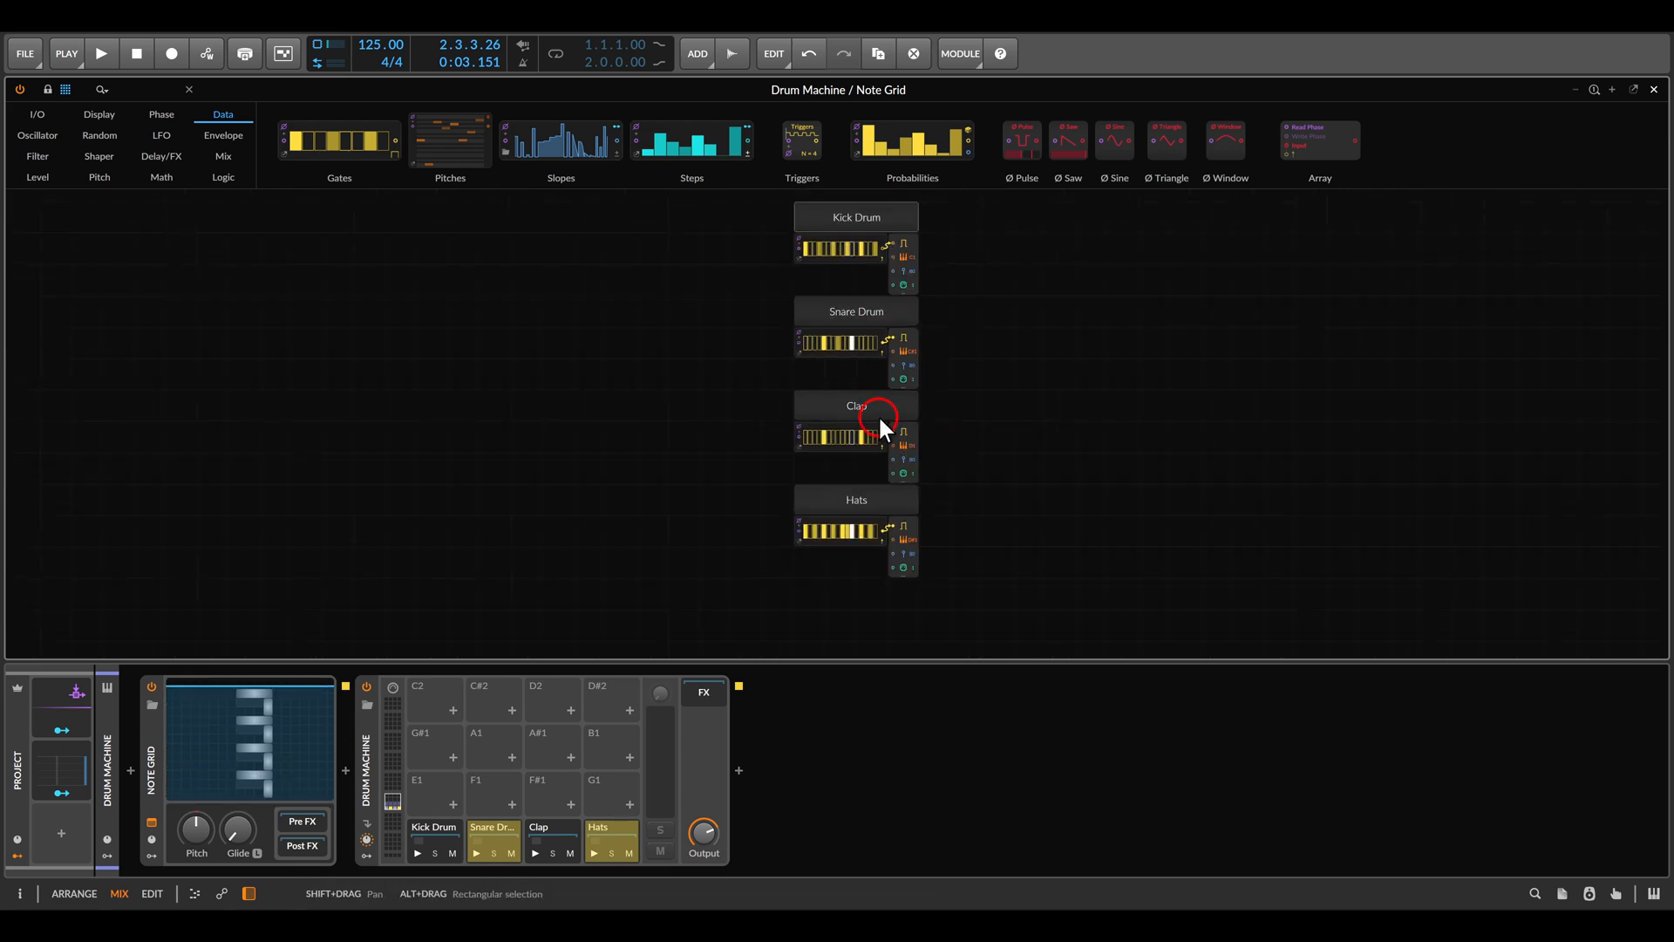
Cable the Ø Scaler output to the Kick, Snare, Clap and Hats Gates phase inputs.
click(100, 53)
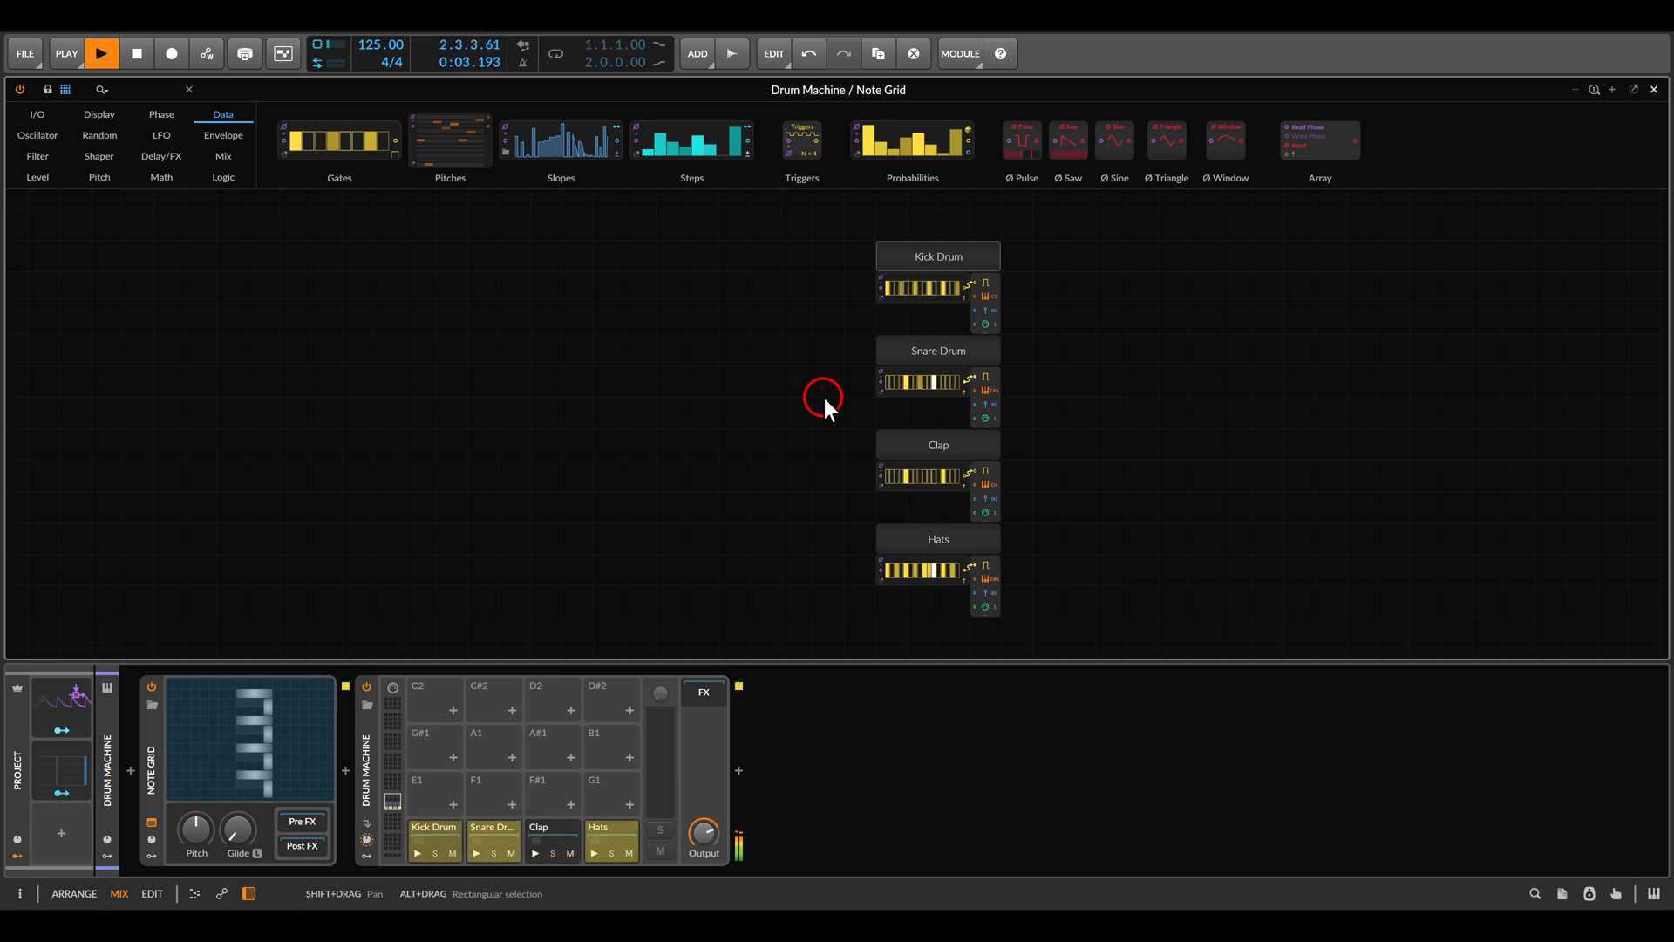
click(102, 53)
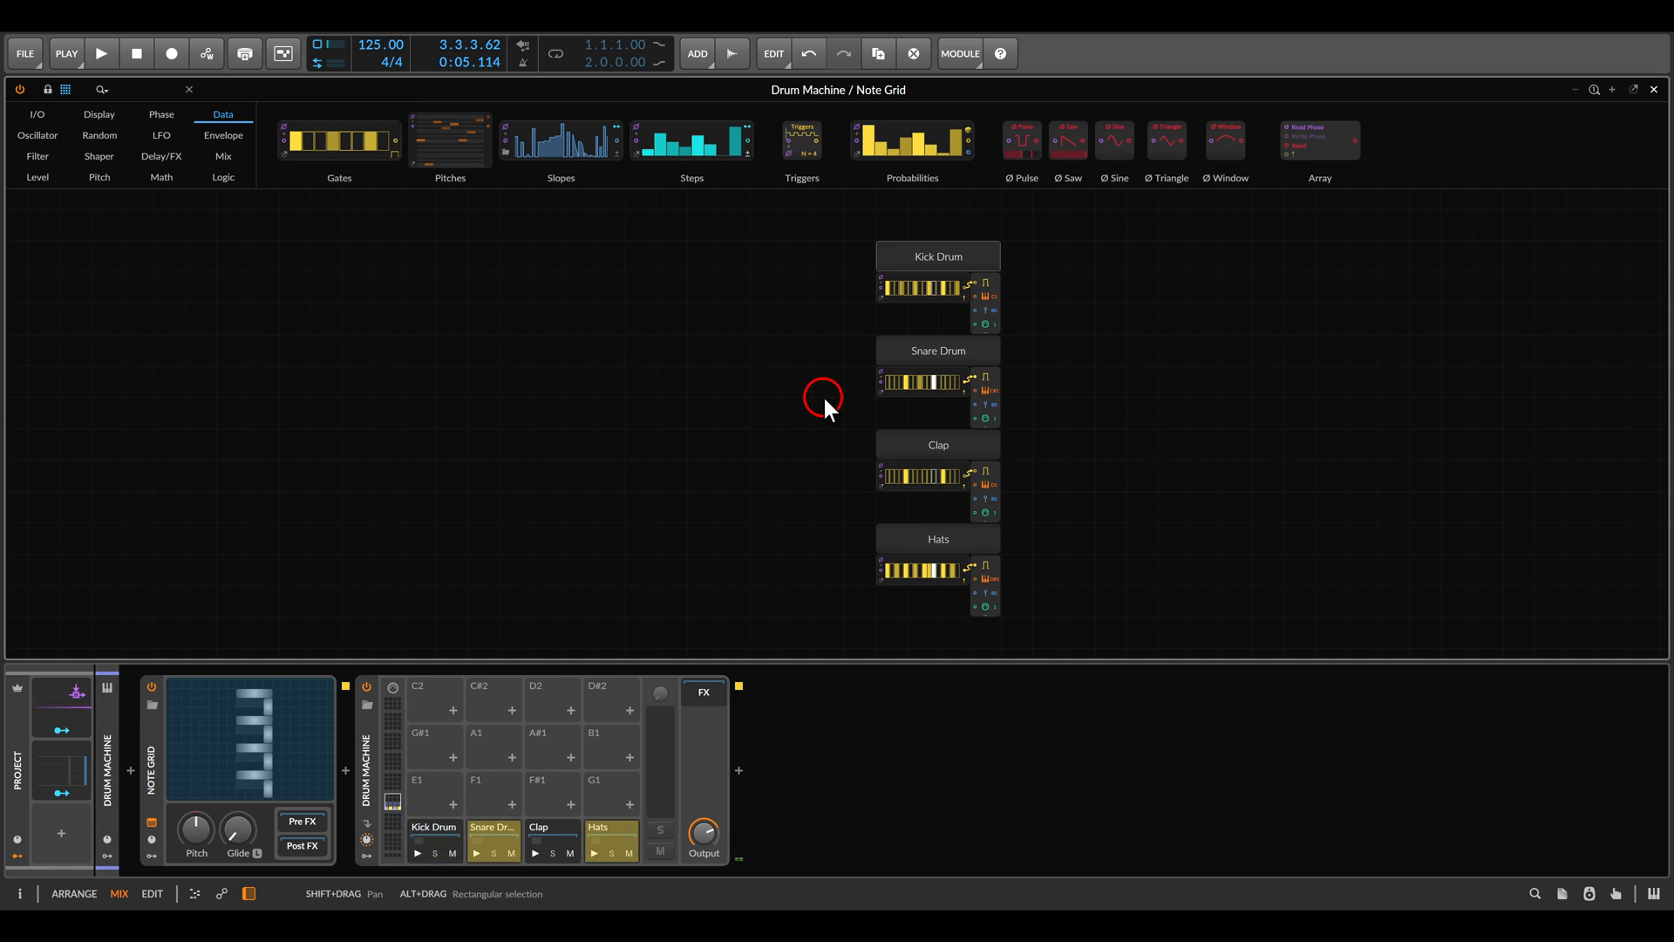
click(161, 115)
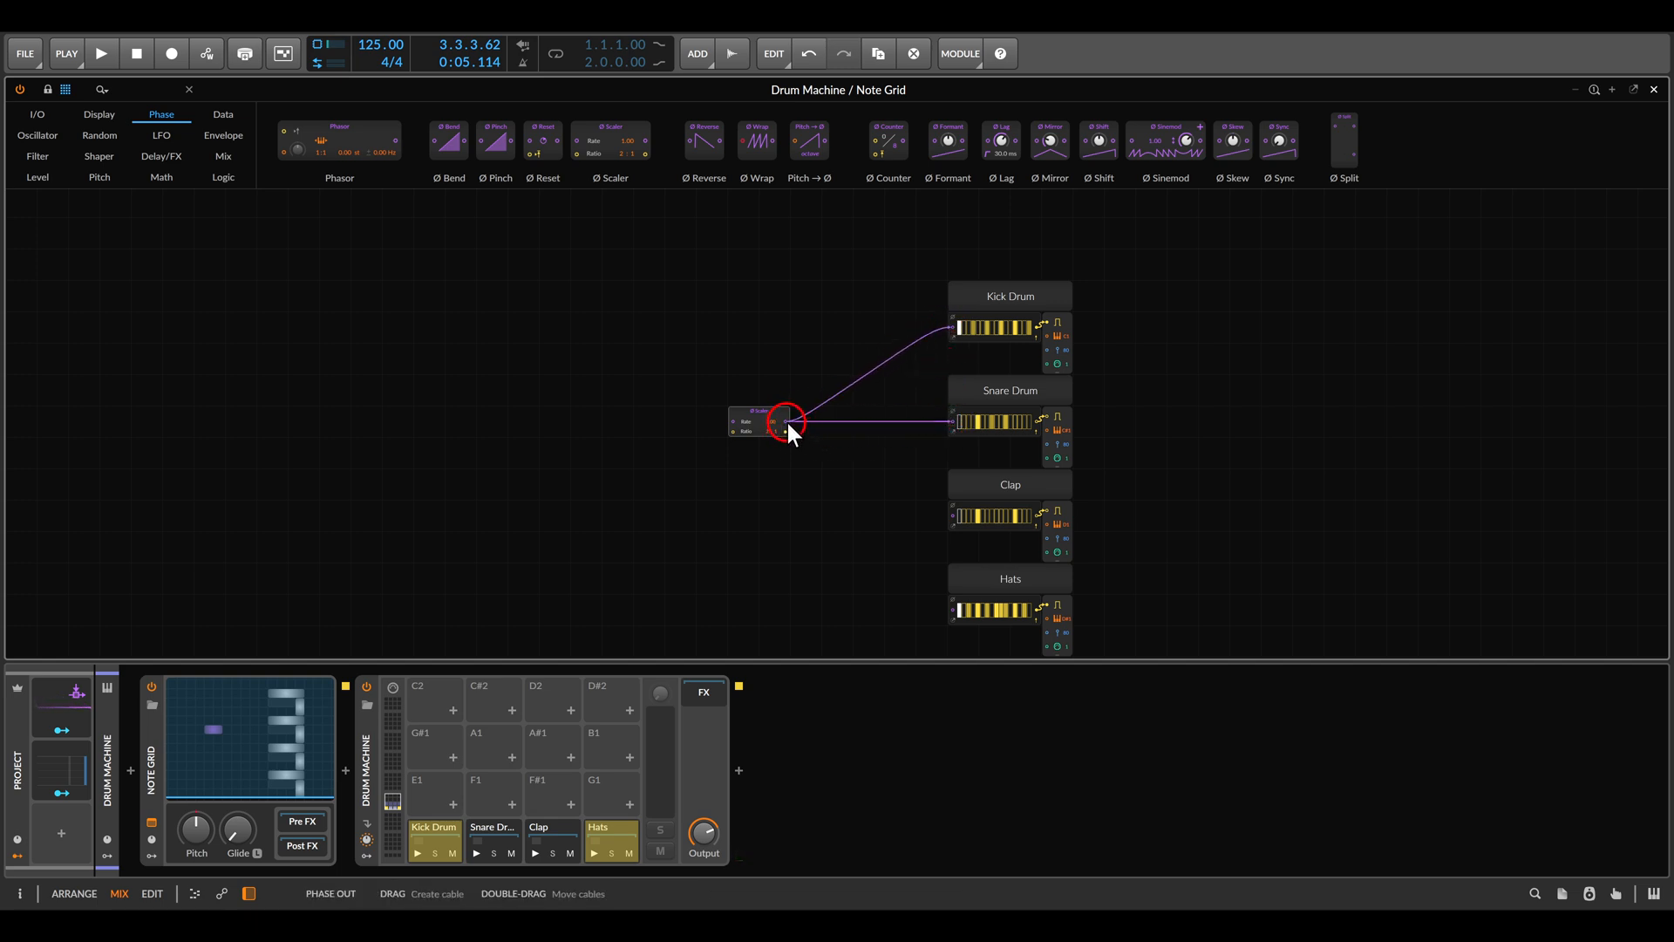
drag(785, 422, 950, 612)
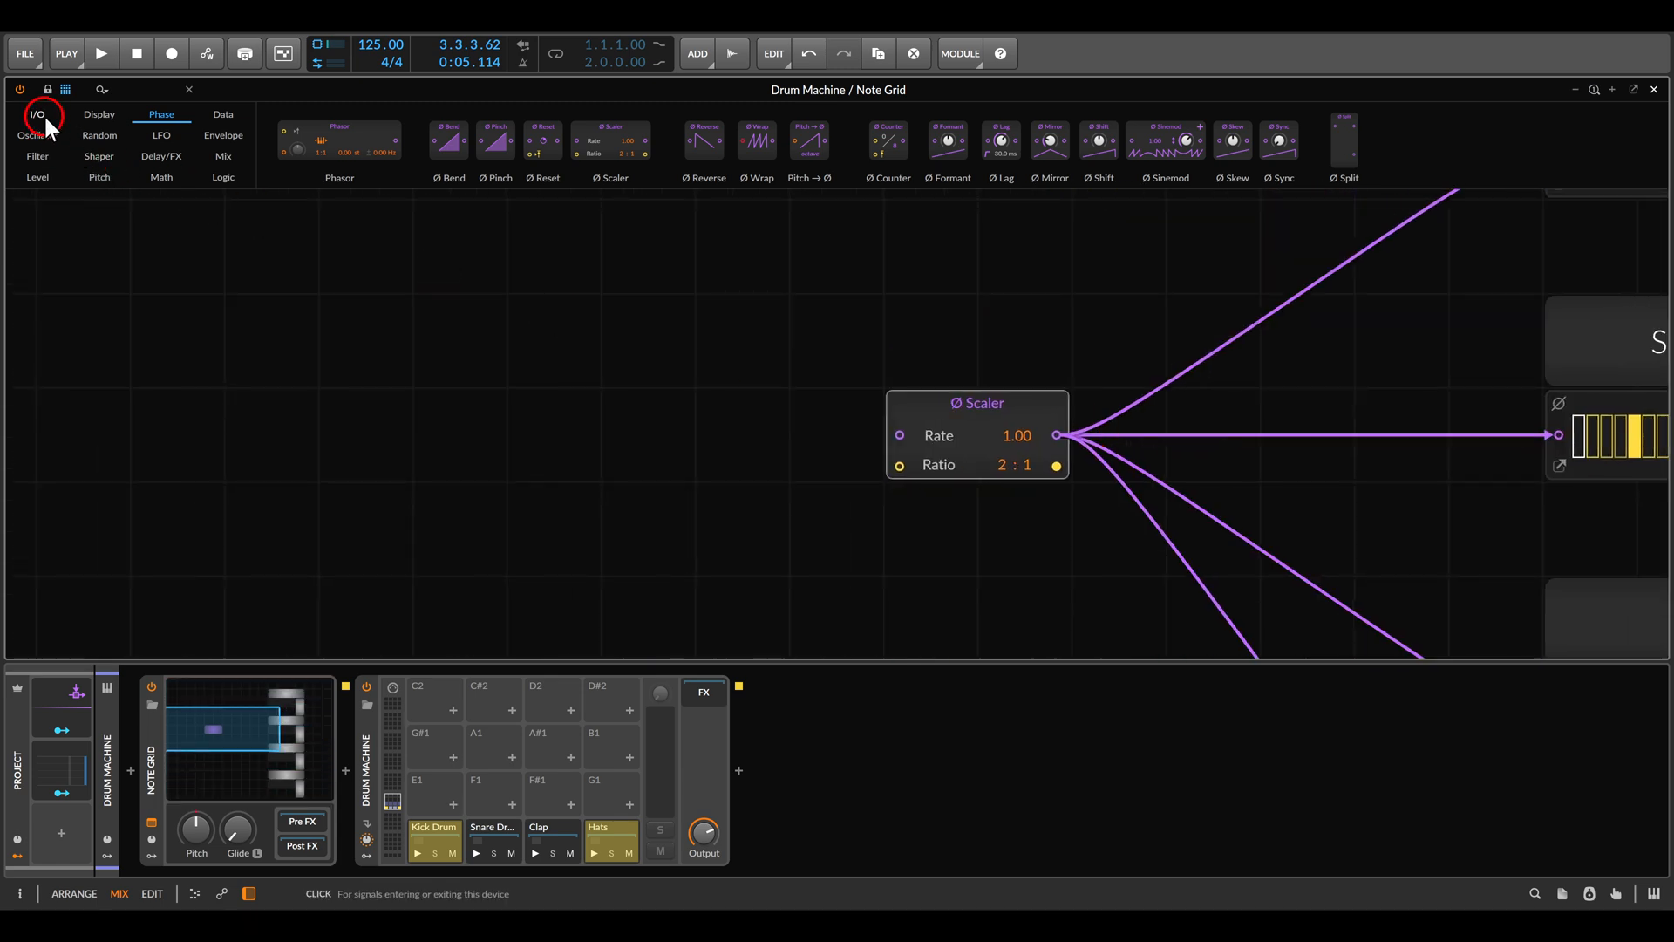
Add a Phase In module feeding the Ø Scaler, reset Ratio to 1:1, and adjust Rate.
click(36, 115)
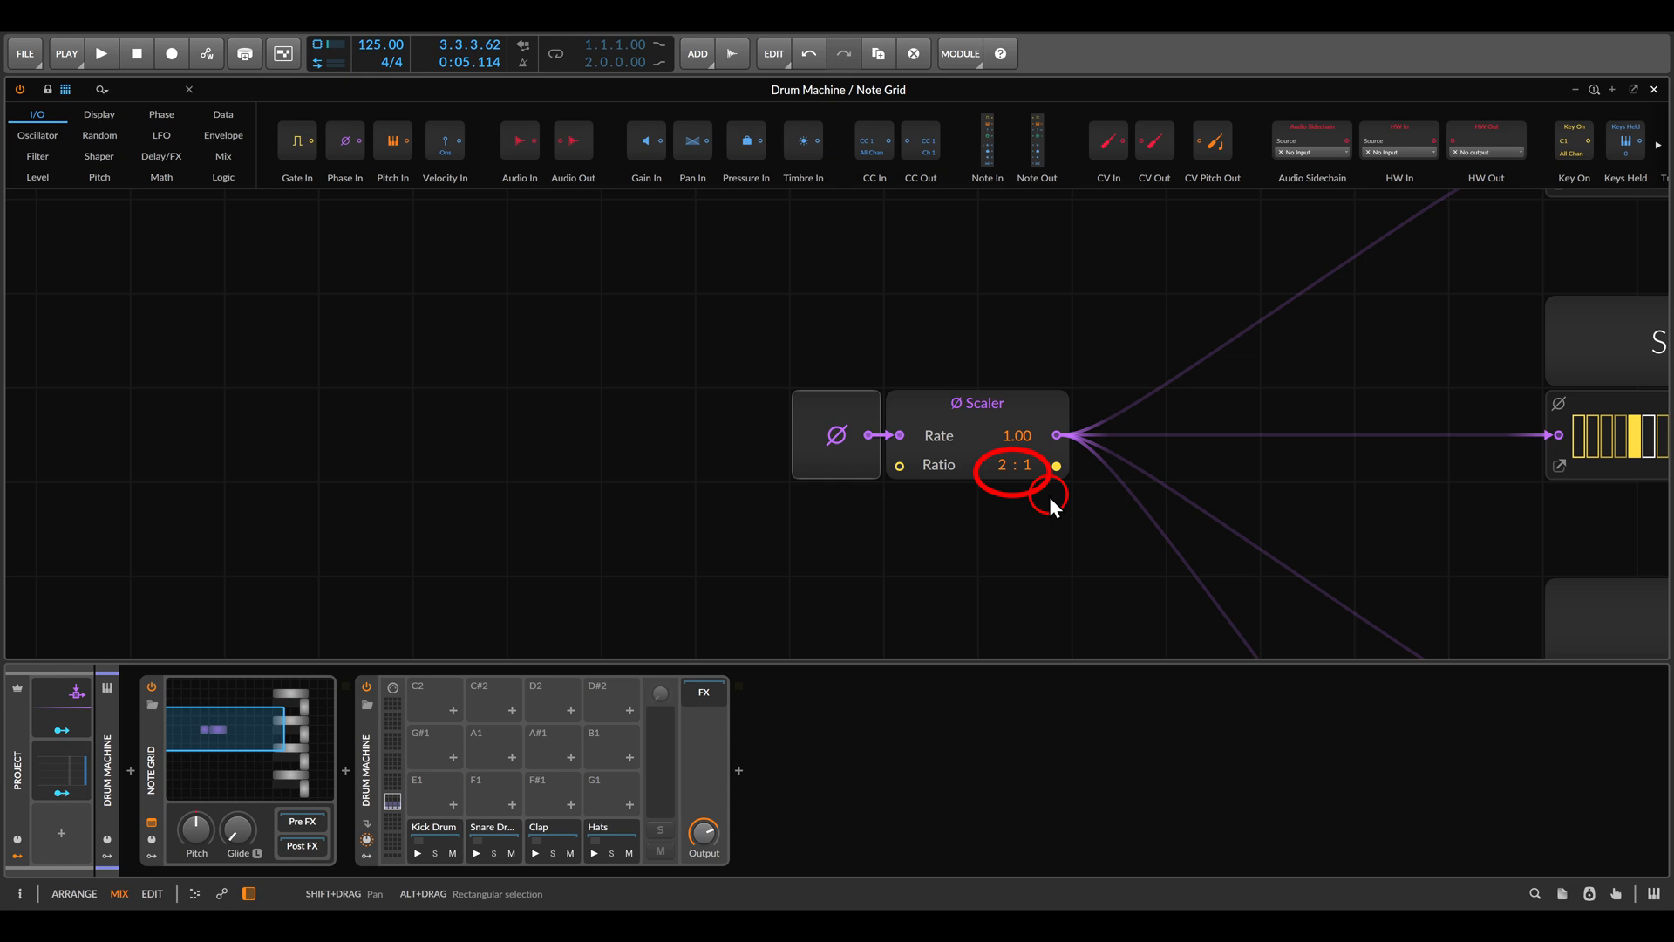
click(101, 53)
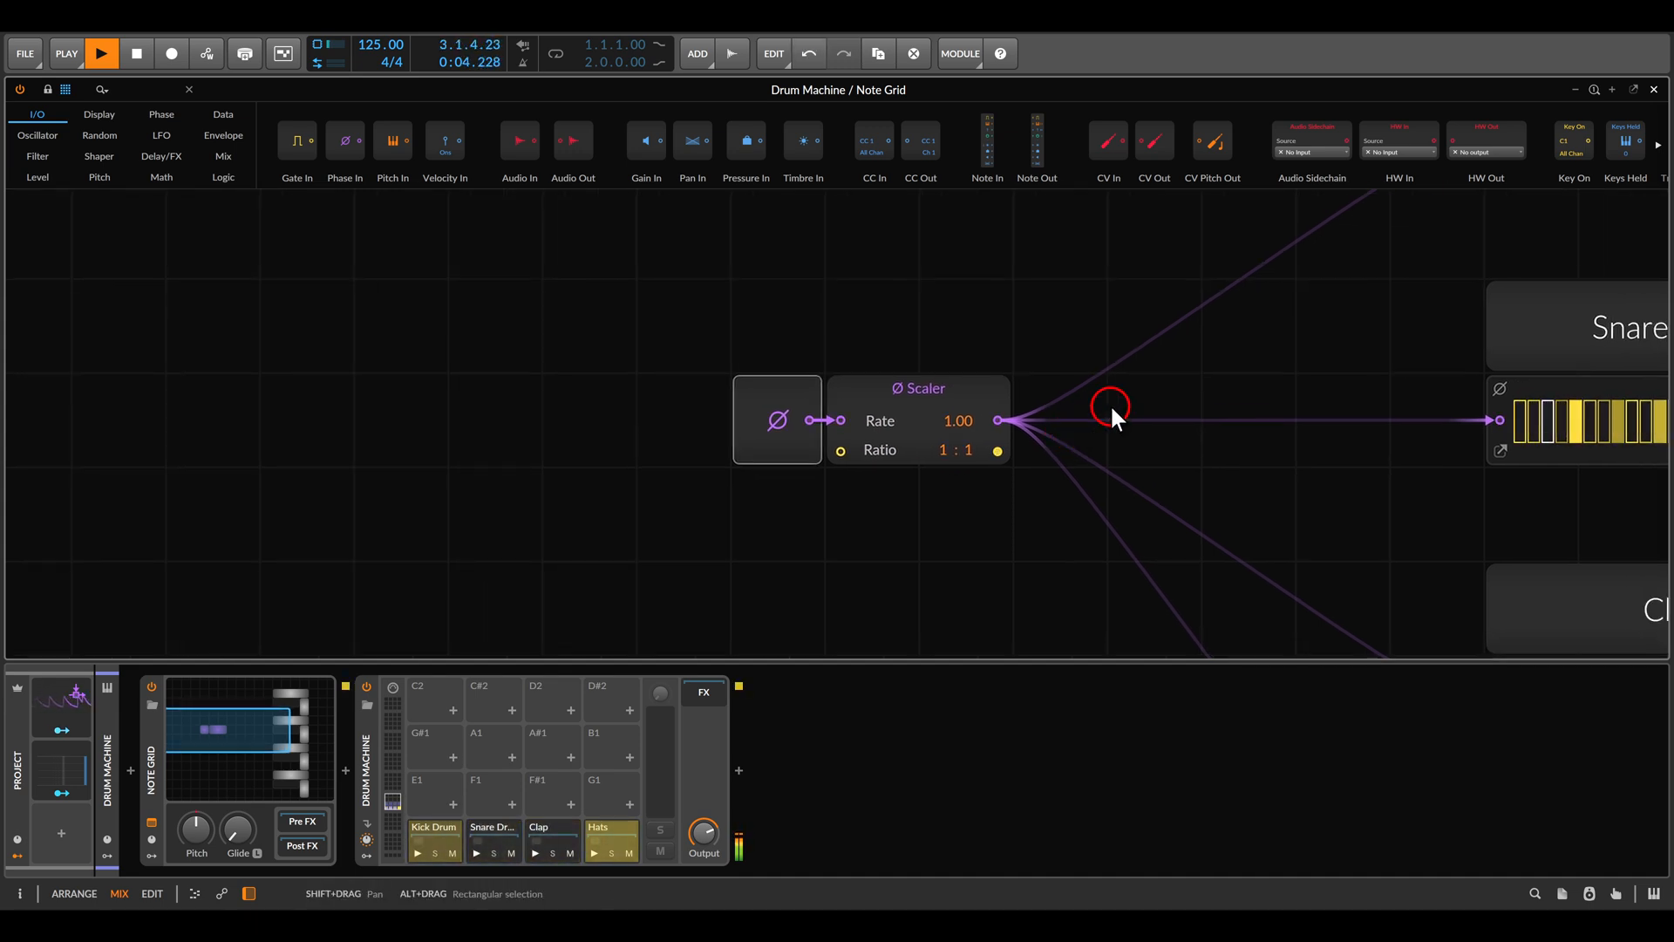
mouse_move(1026, 414)
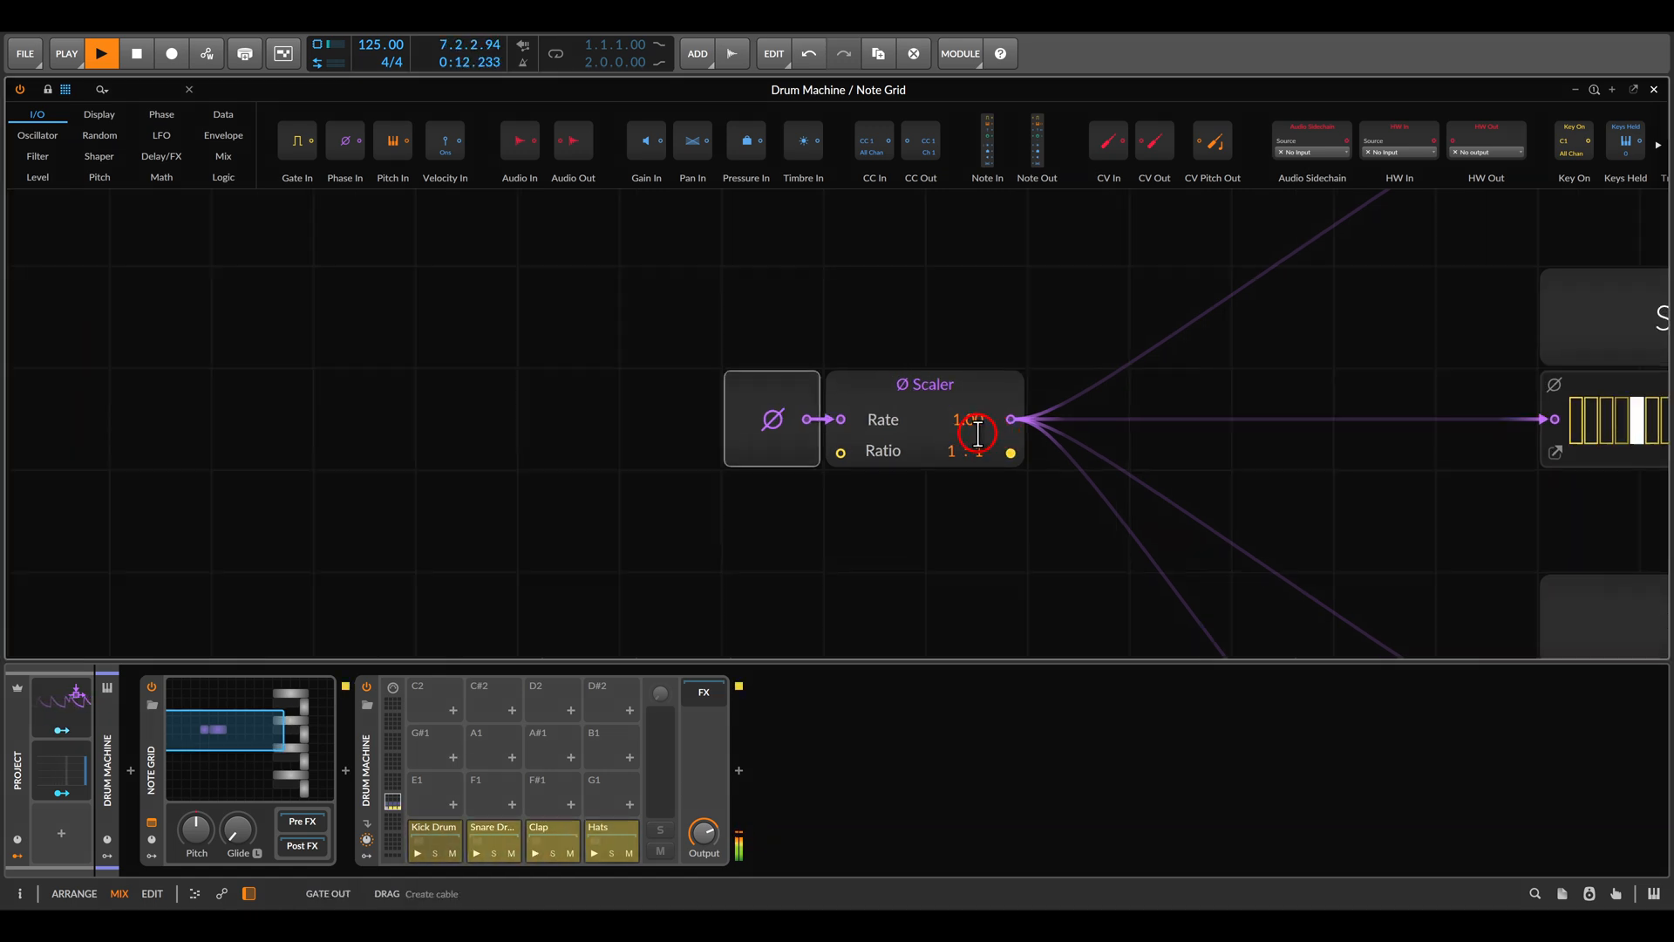
drag(971, 419, 864, 413)
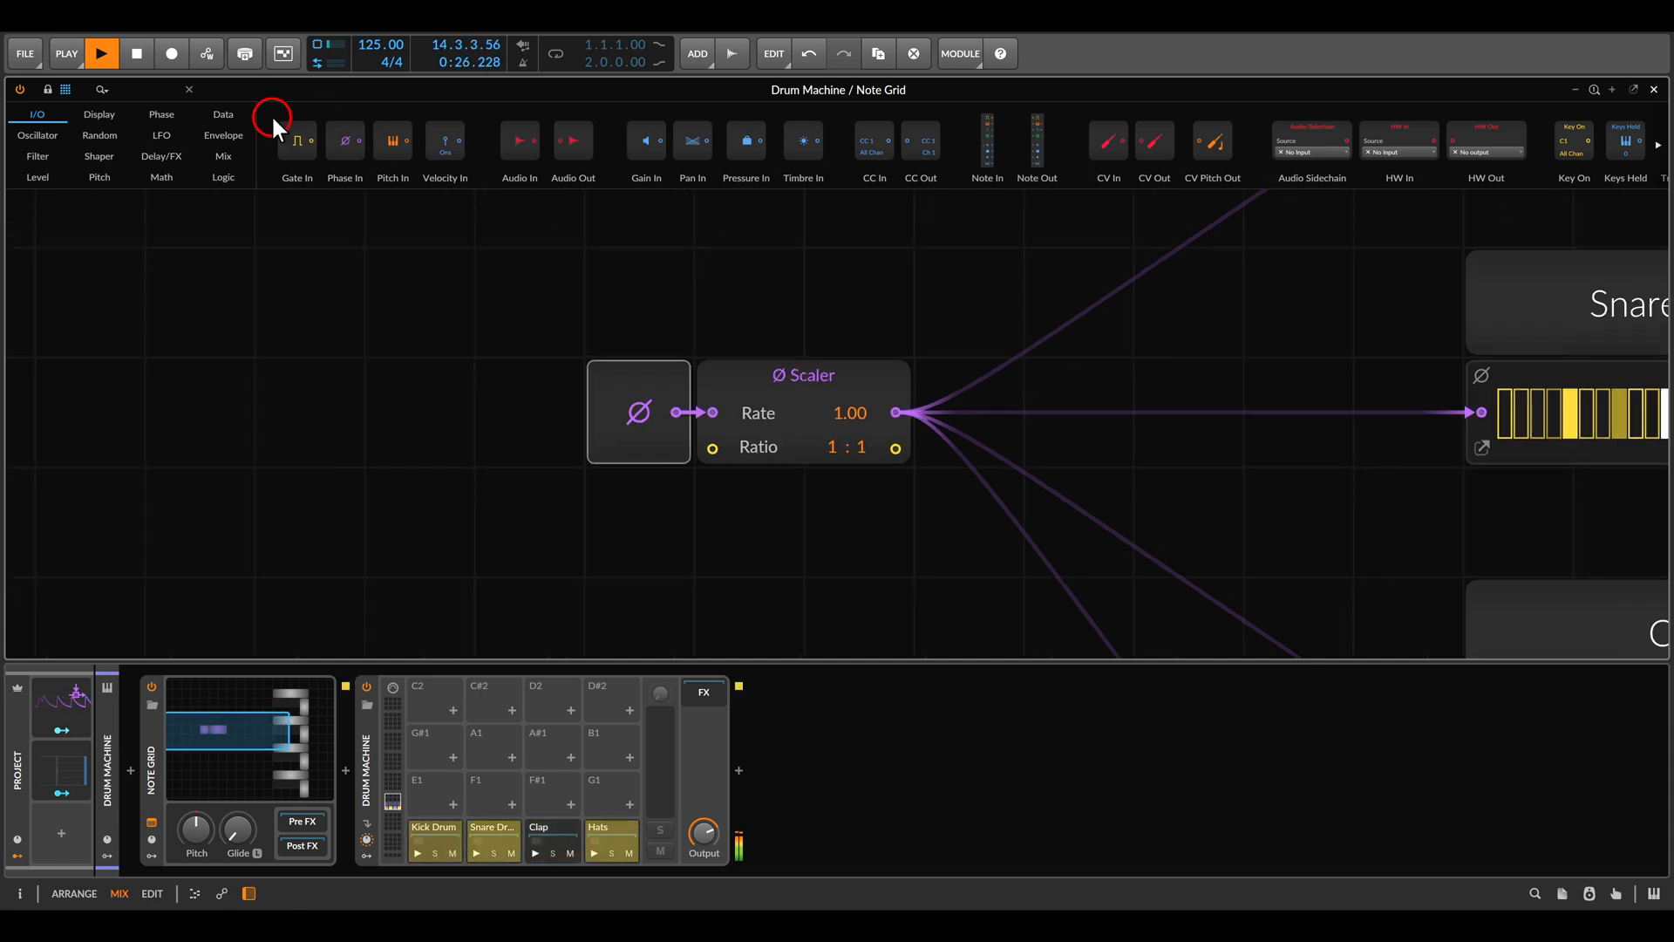
Add a Steps module fed by the Ø Scaler output and switch its steps to Bipolar.
click(224, 114)
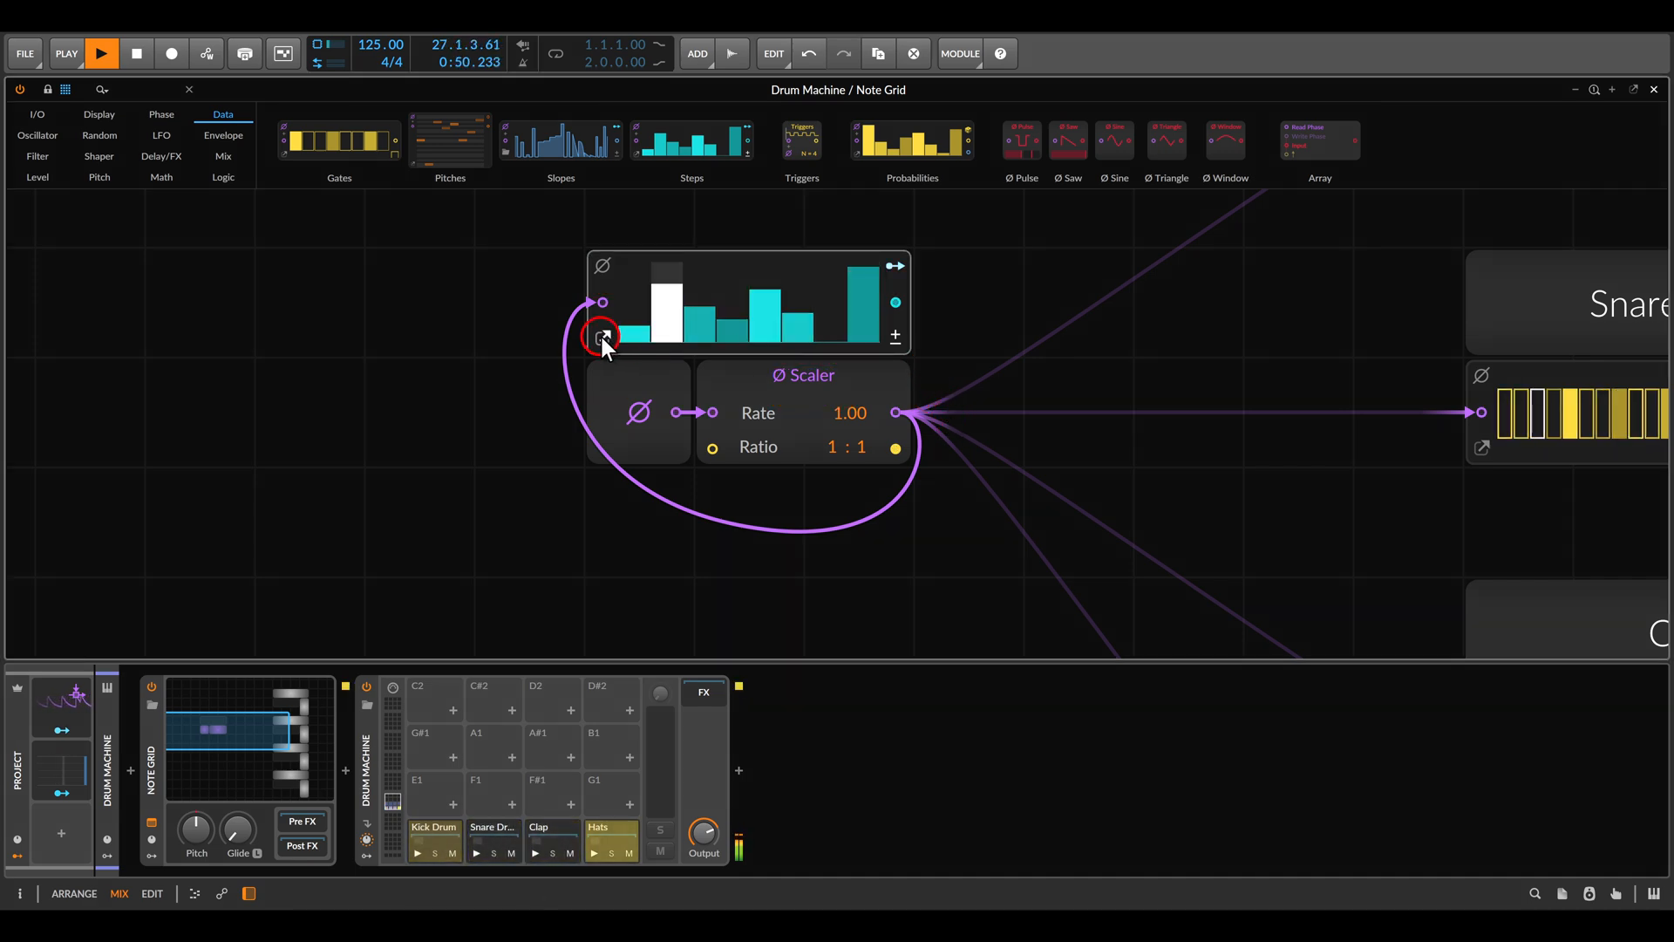
click(601, 339)
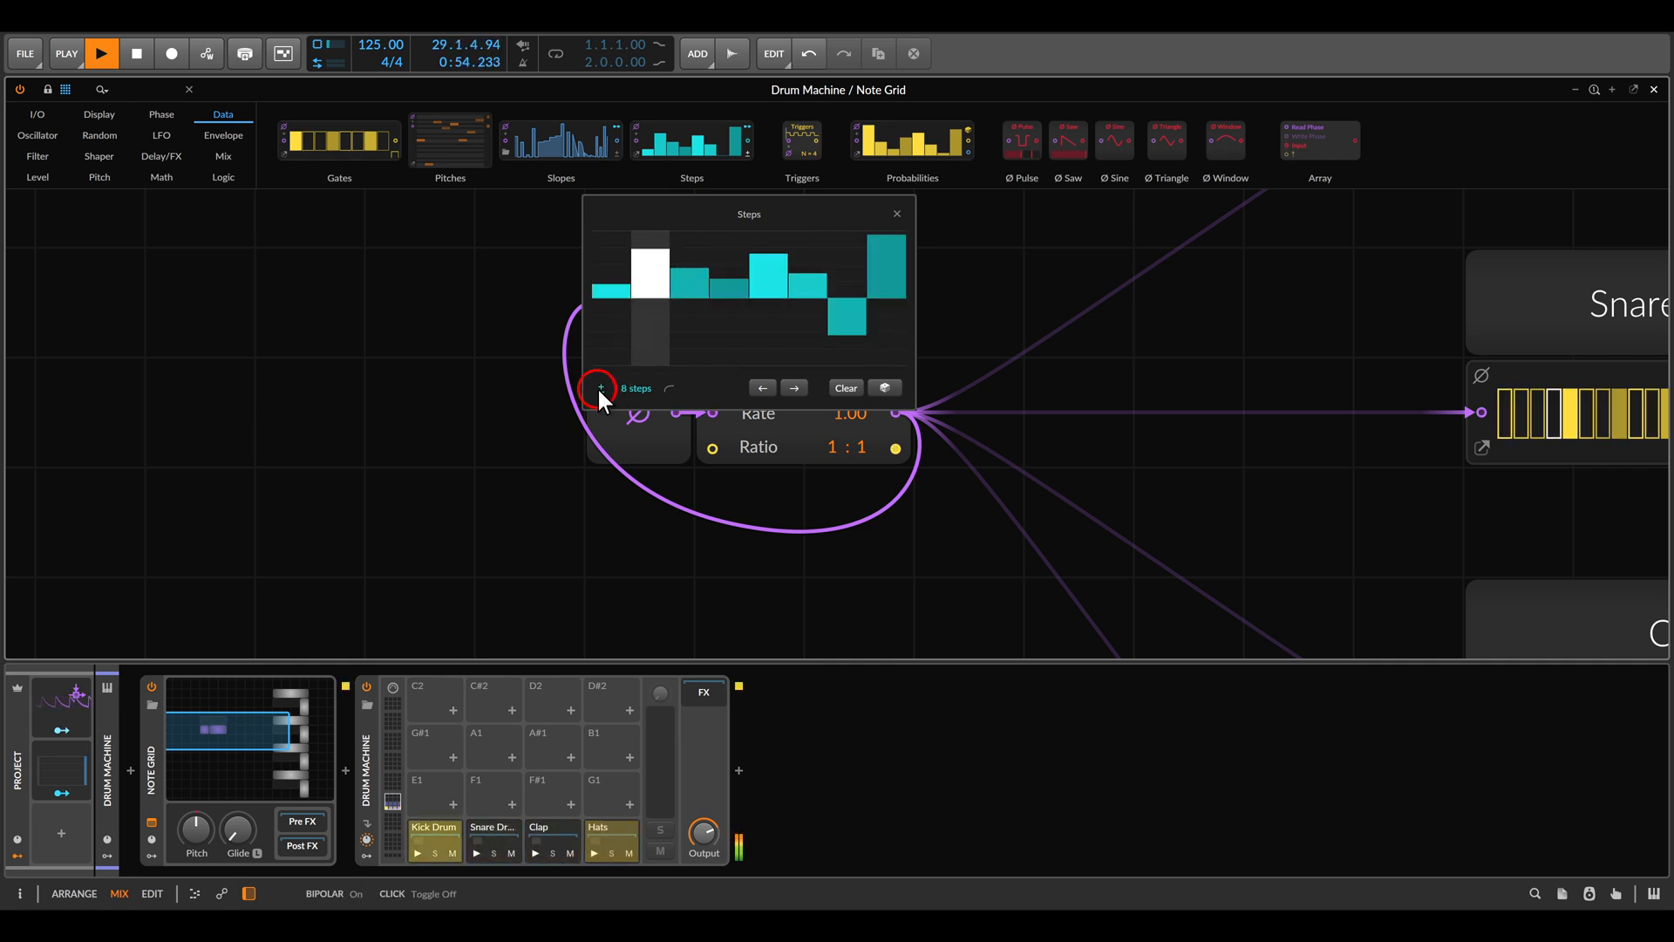
click(884, 387)
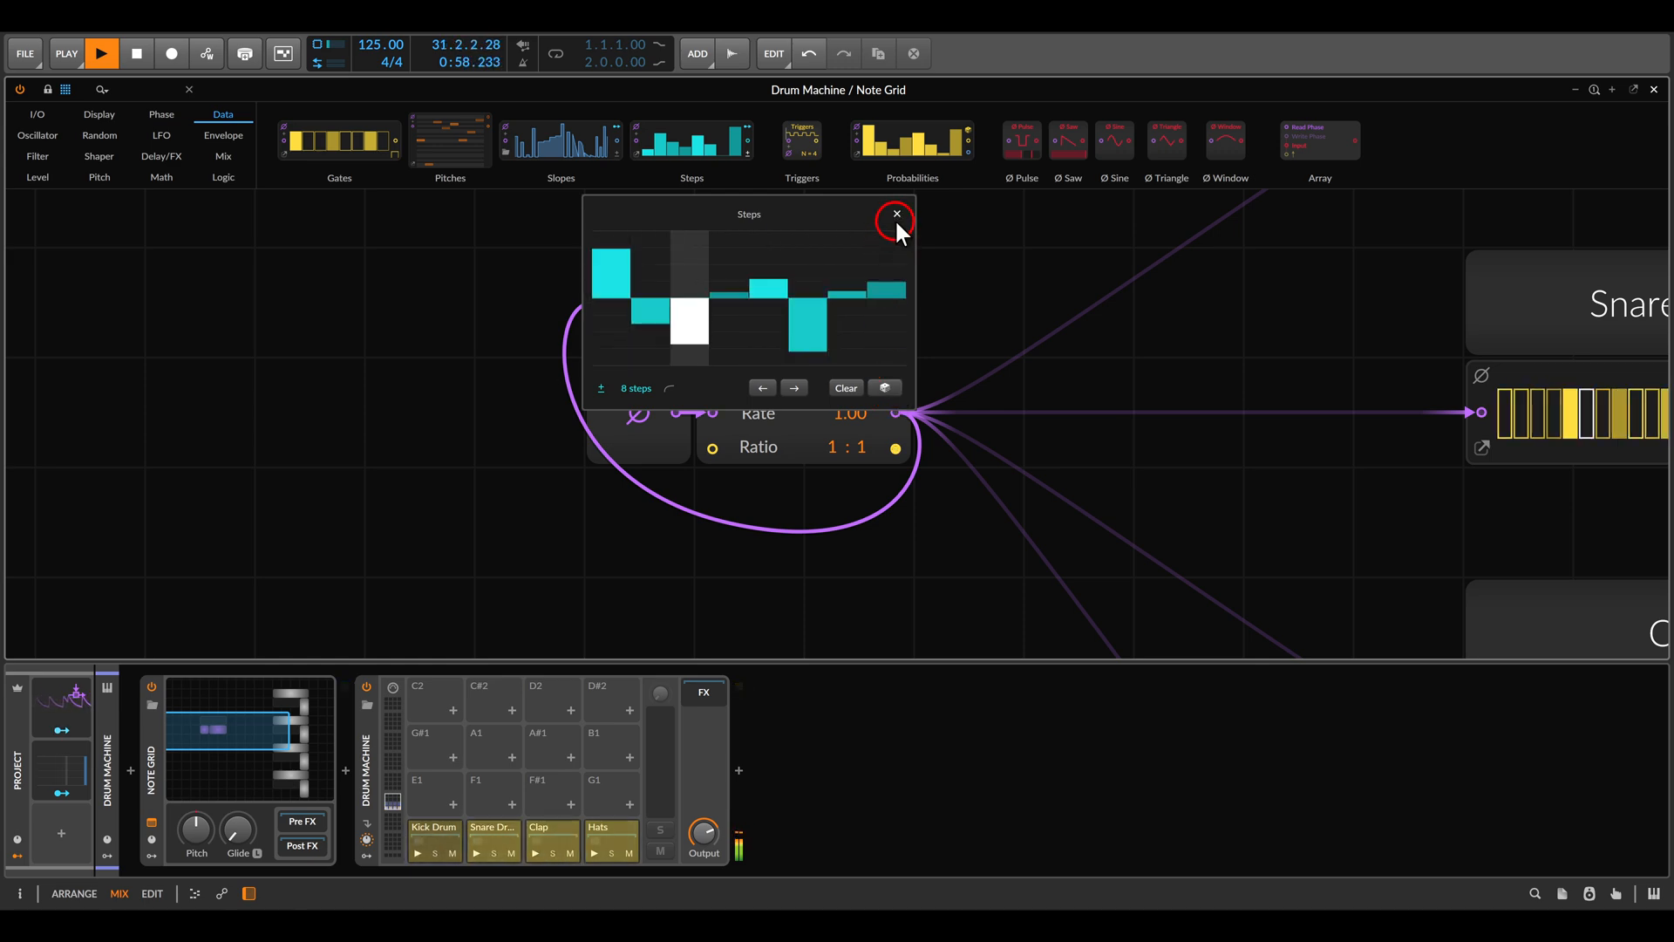
click(895, 214)
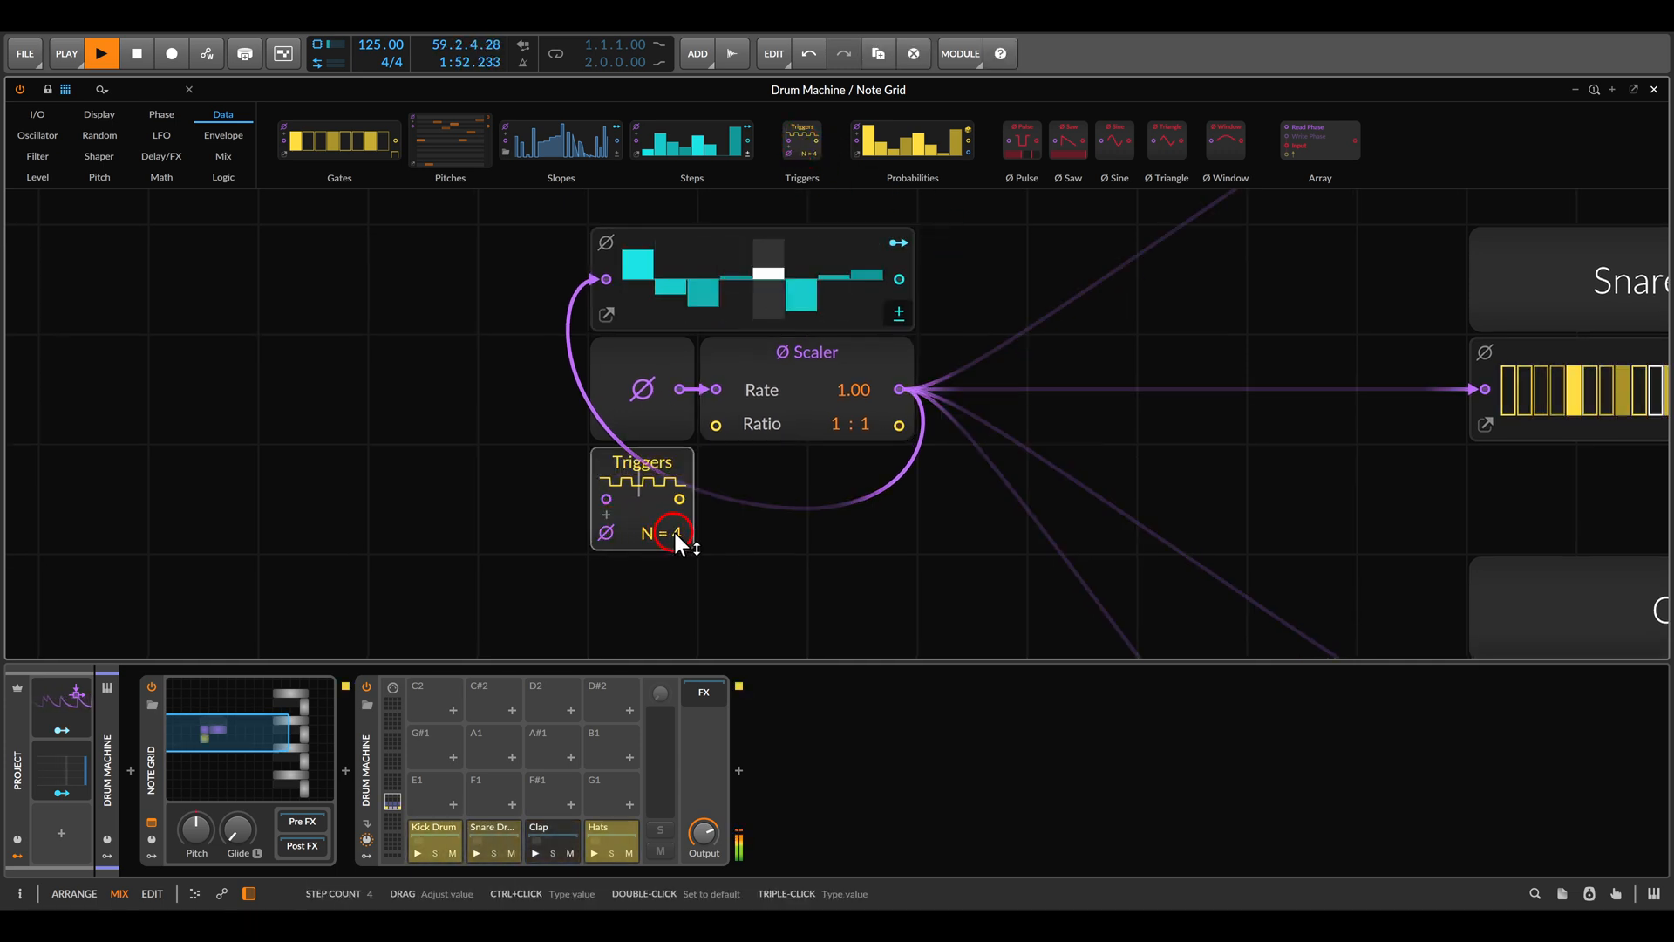
Drag the Triggers module's N value to 4 steps.
drag(675, 533, 675, 544)
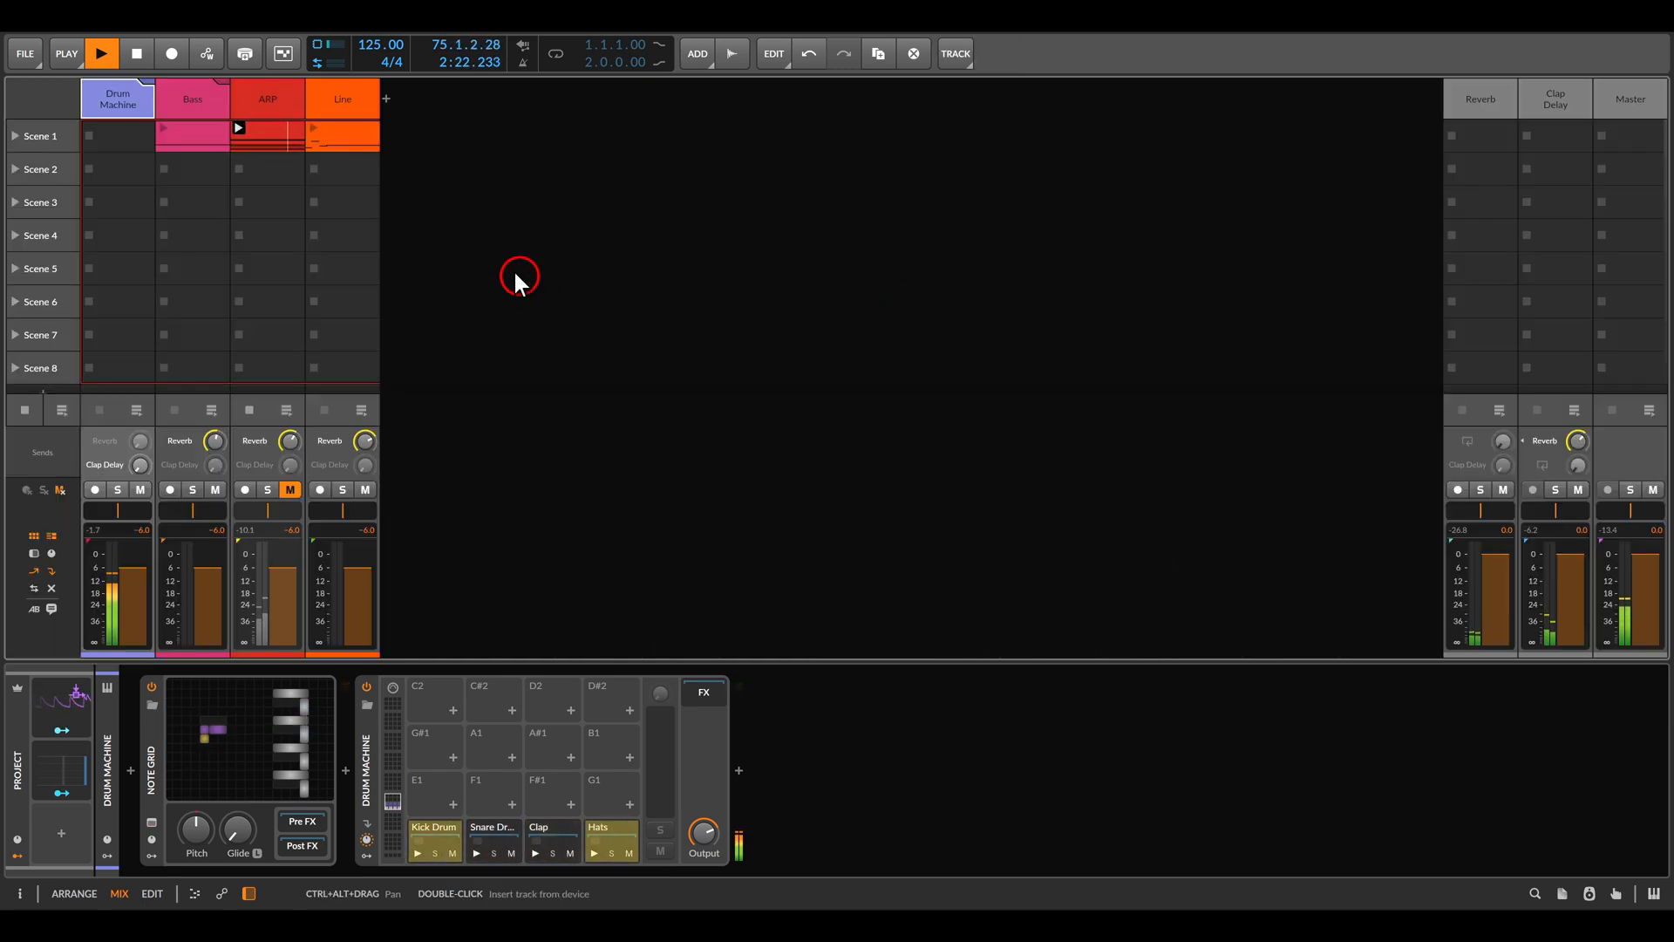
Switch to the Mix view and launch the Bass clip in Scene 1.
click(191, 98)
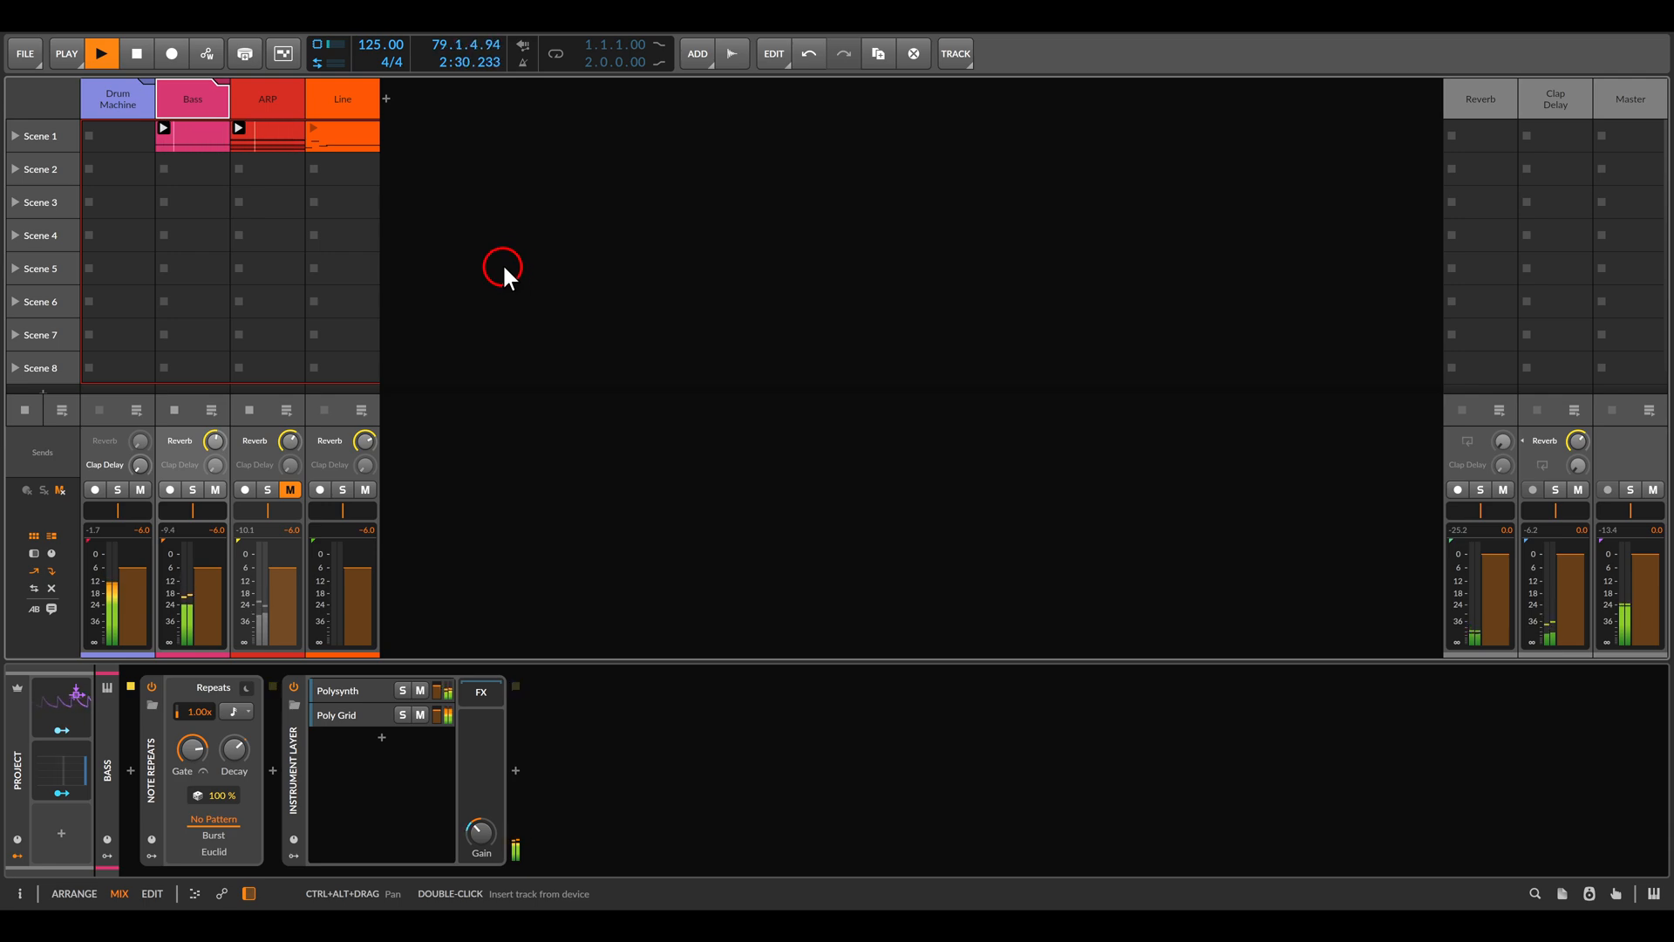
click(267, 99)
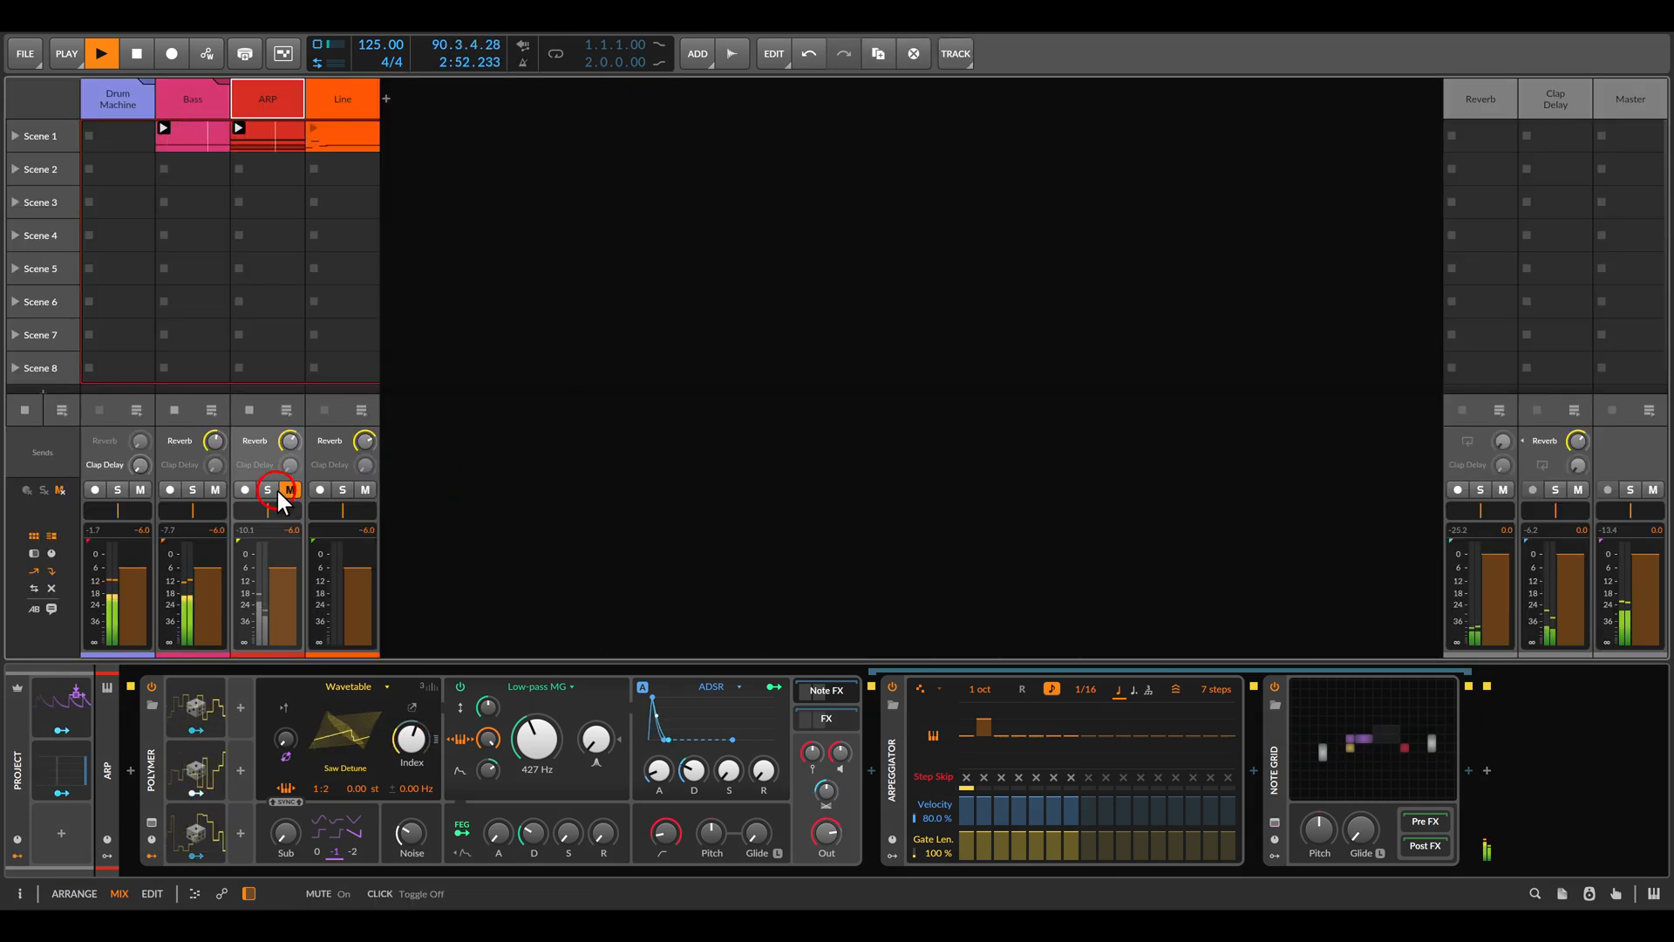
Unmute the ARP track and turn its solo back off.
click(289, 489)
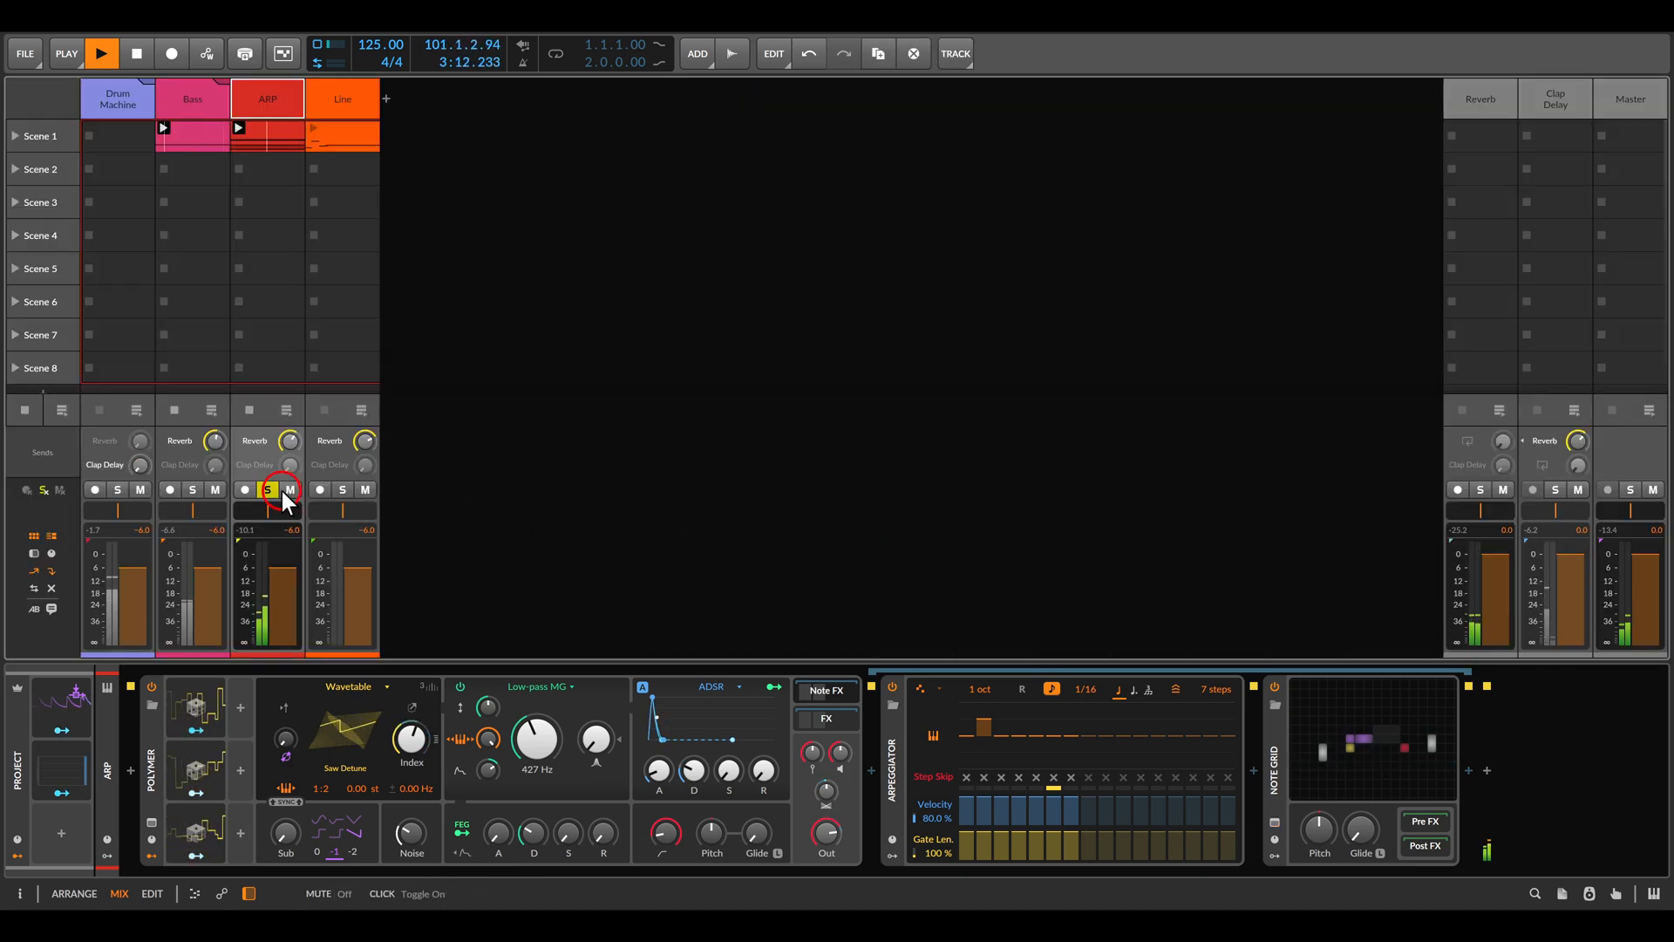
click(267, 489)
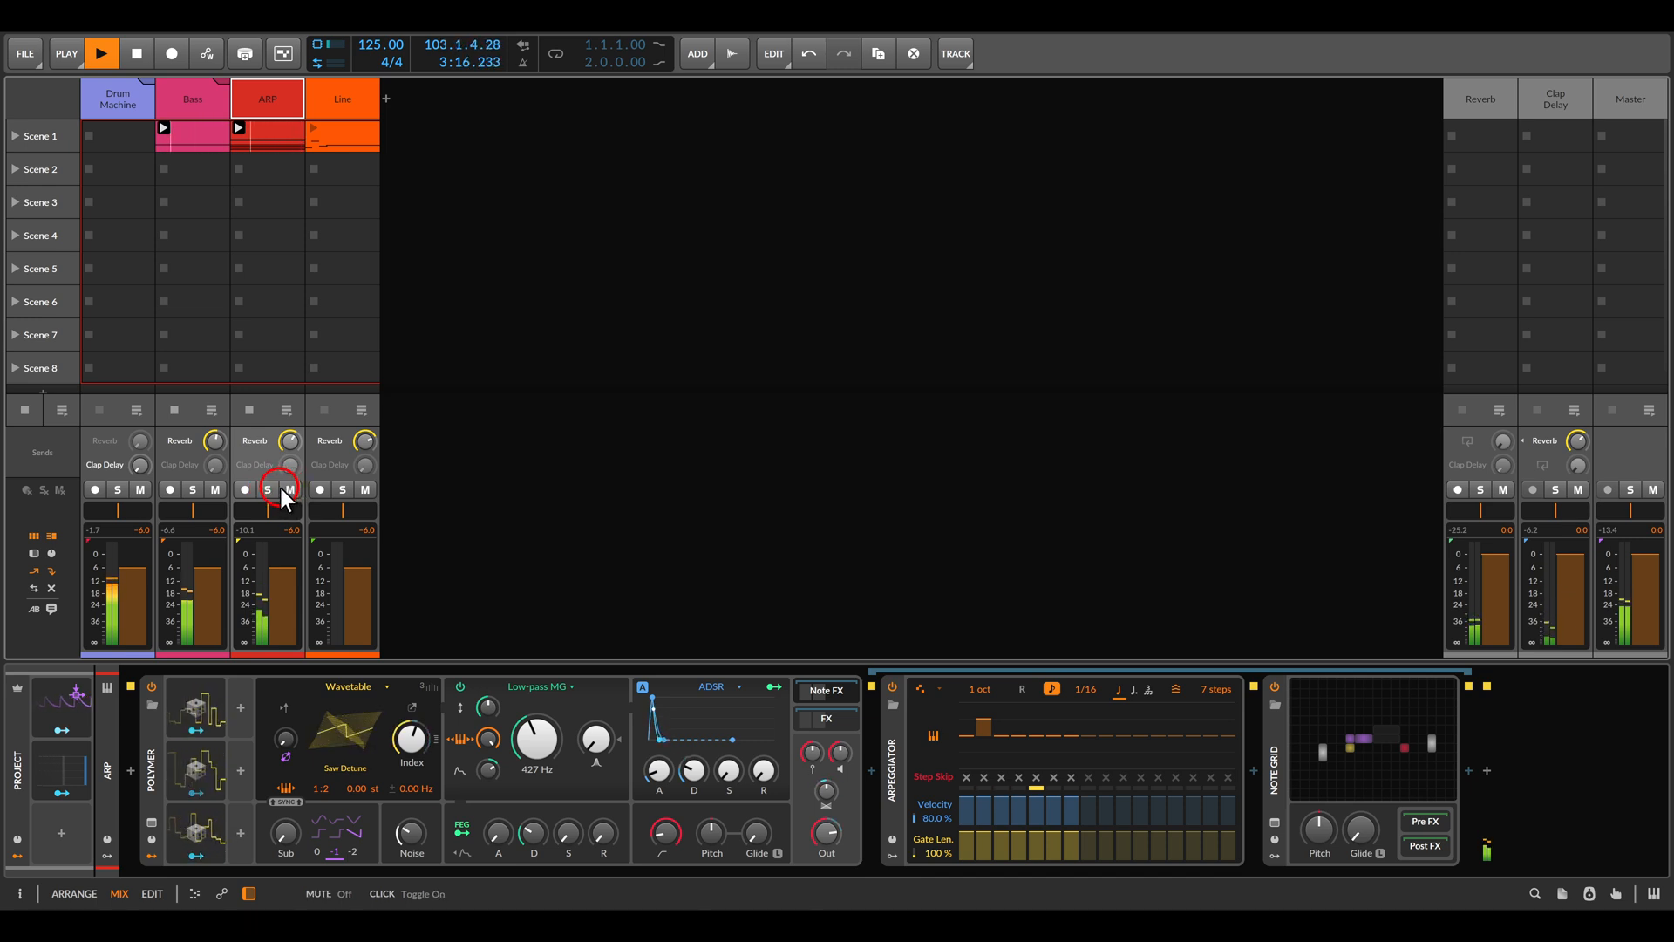
click(117, 98)
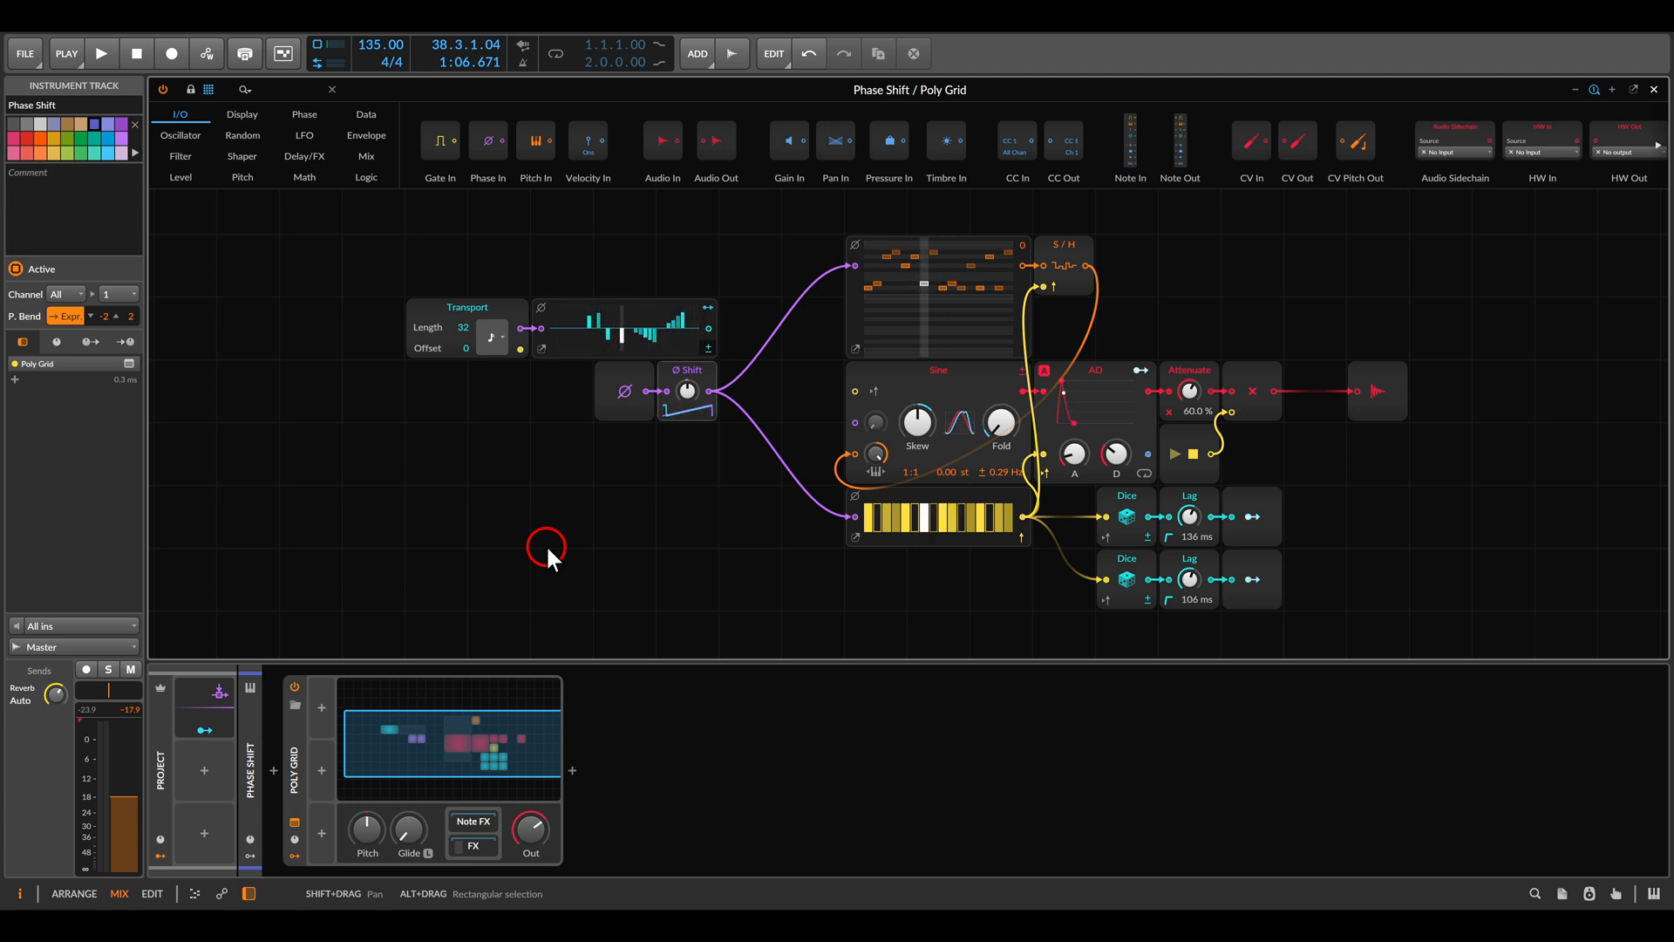
Open the Phase Shift Poly Grid editor and start playback.
click(686, 390)
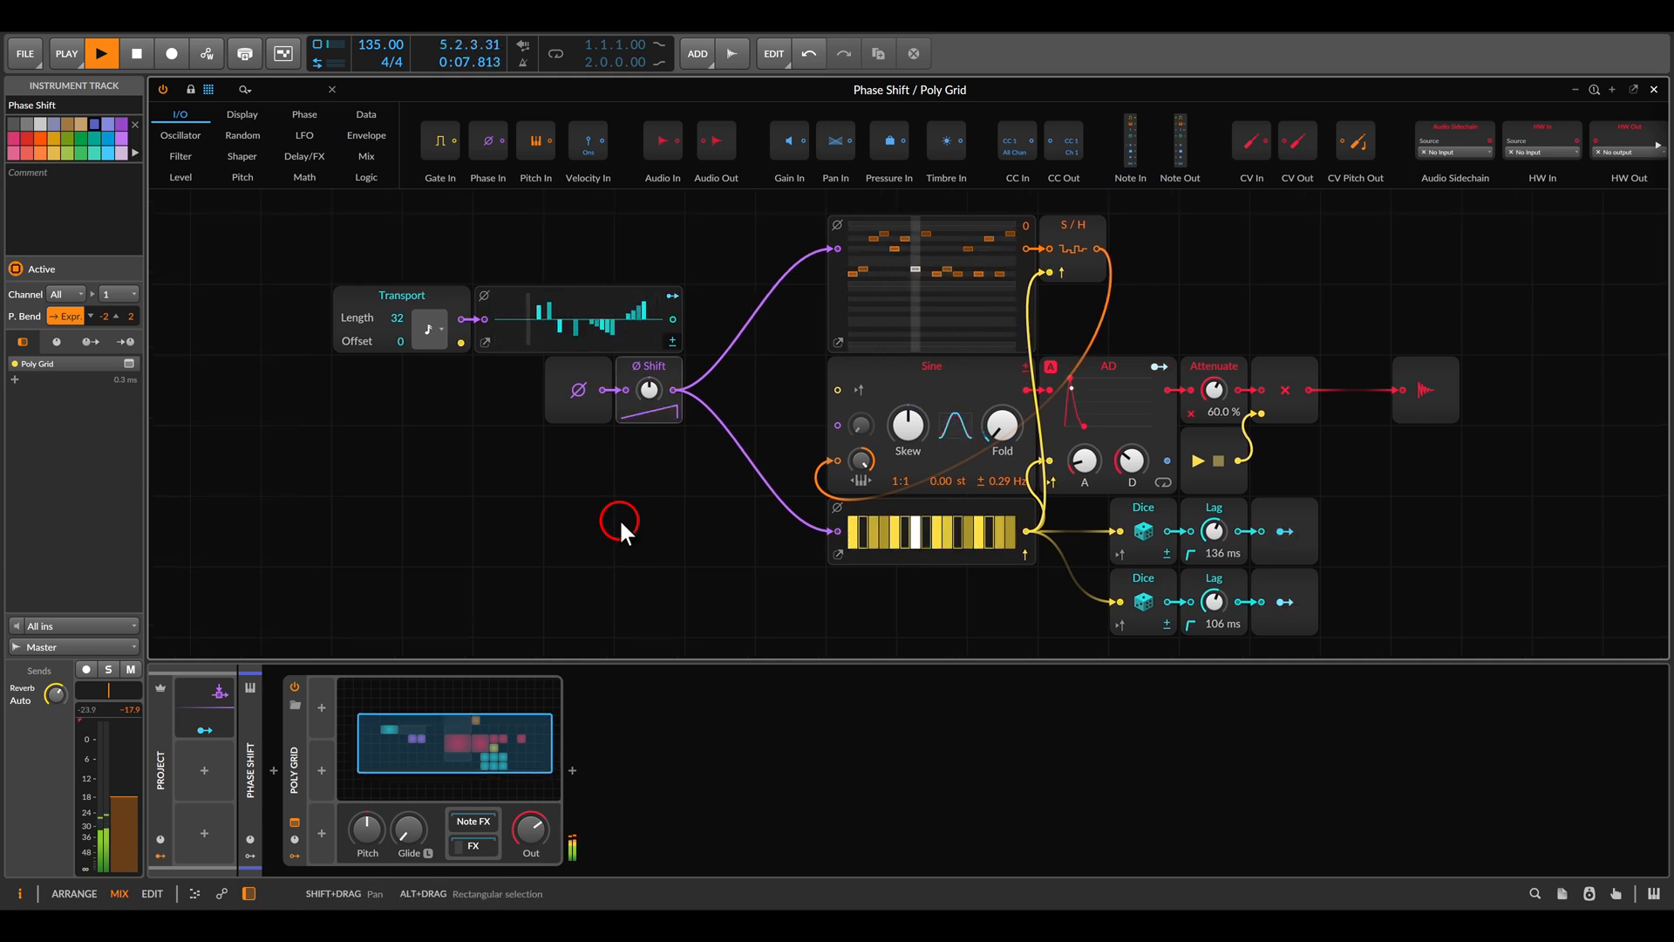
click(648, 390)
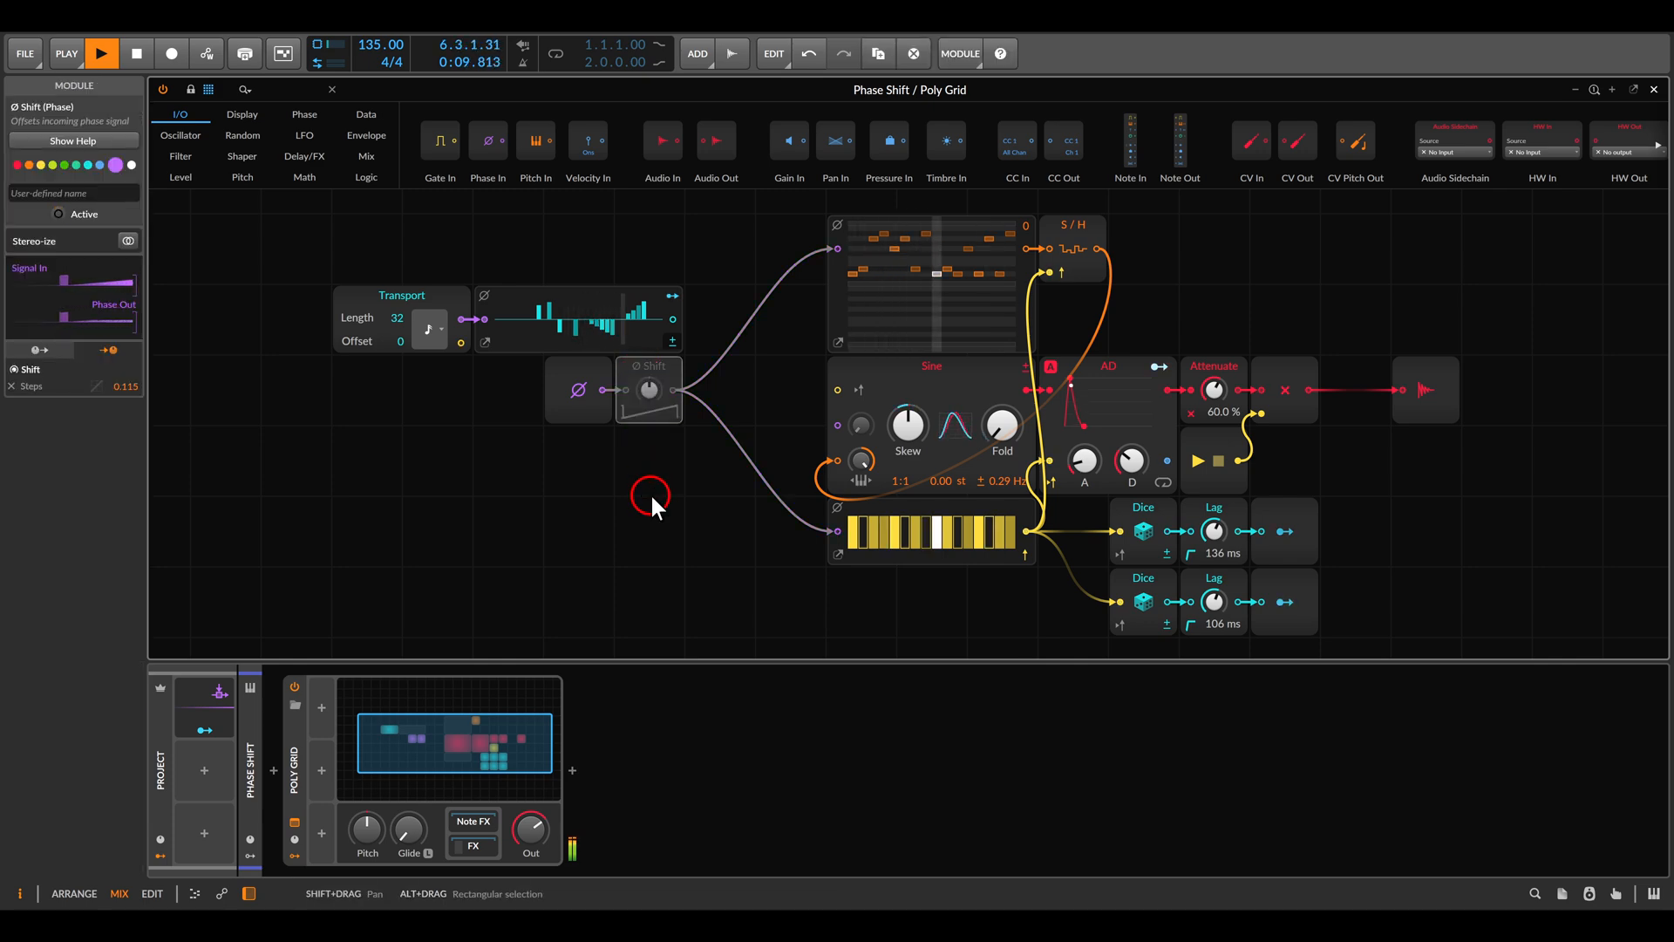